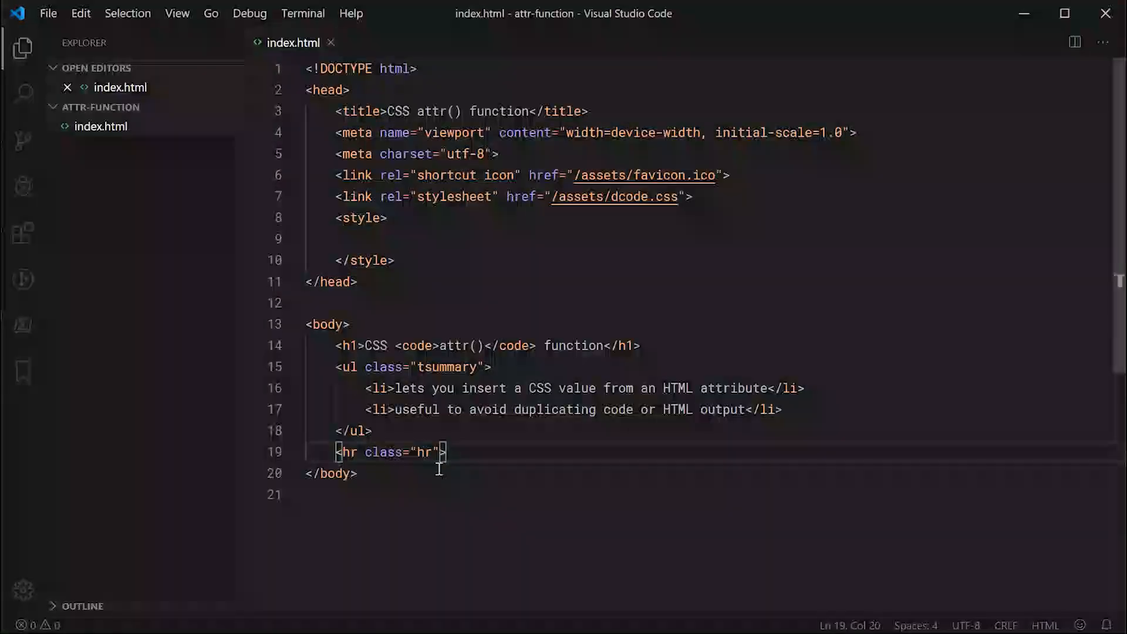
# Step: Add div#myDiv reading 'This is a div' below the <hr> line via Emmet
pyautogui.scroll(-3)
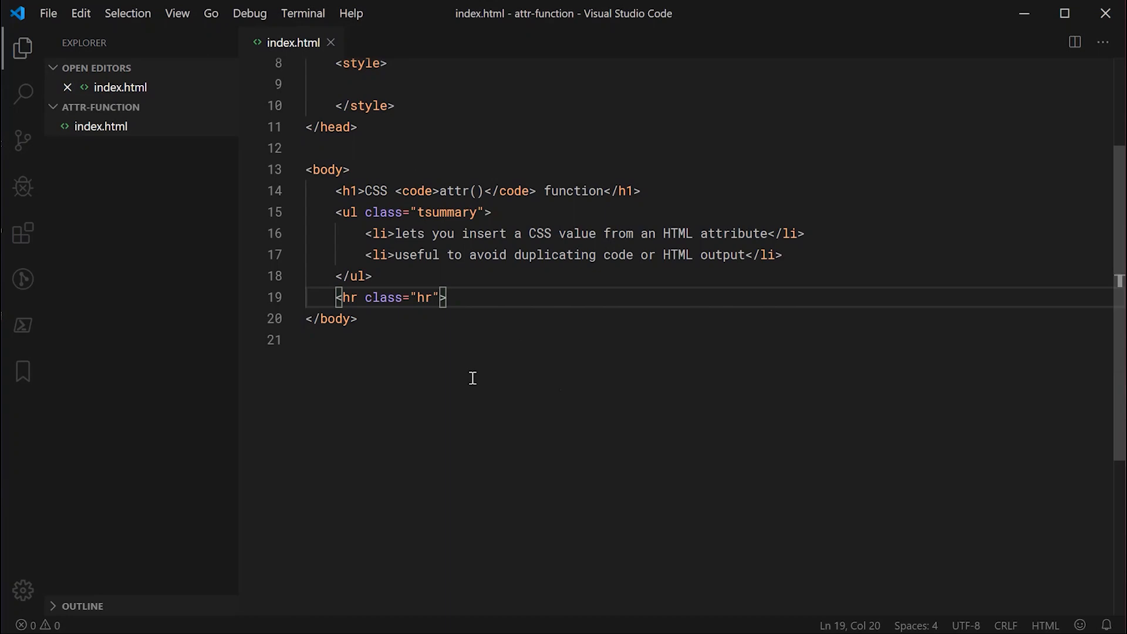
pyautogui.press('enter')
pyautogui.write('<div id="myDiv"></div>')
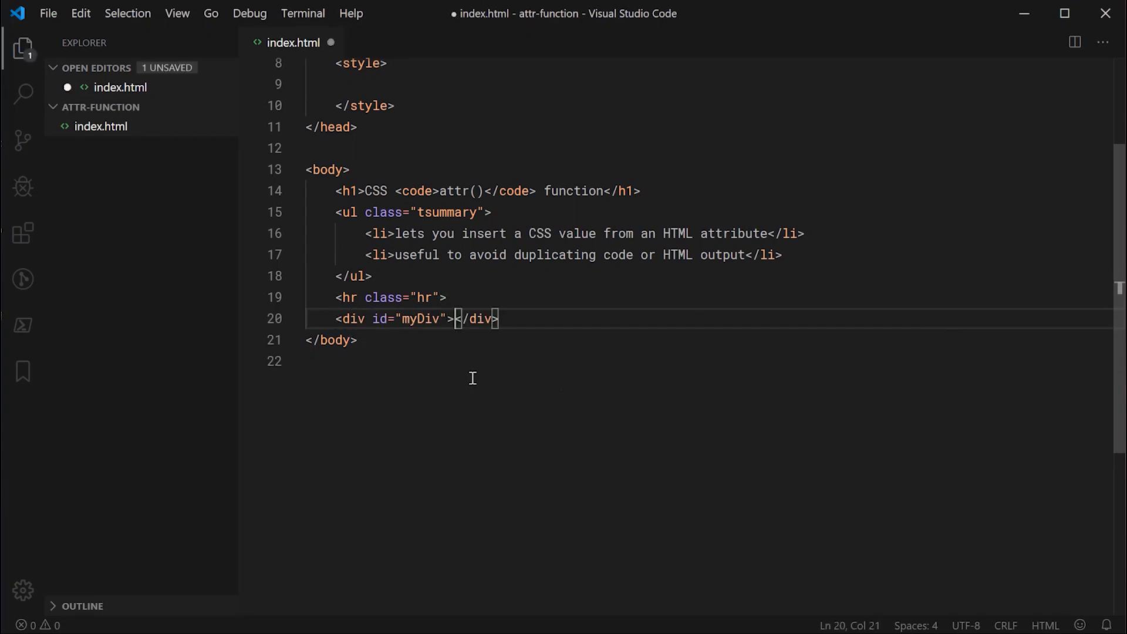
pyautogui.write('This is a div')
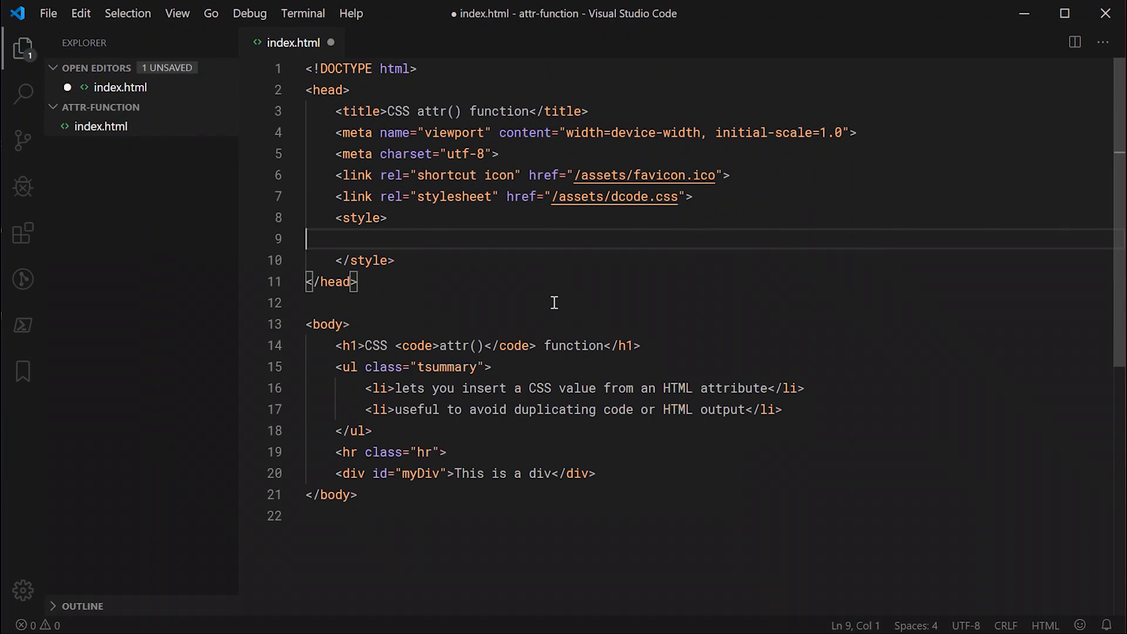
# Step: Write a #myDiv rule with width 350px, height 100px, background #cccccc, and save
pyautogui.write('#myDiv {')
pyautogui.write('width: 500px;')
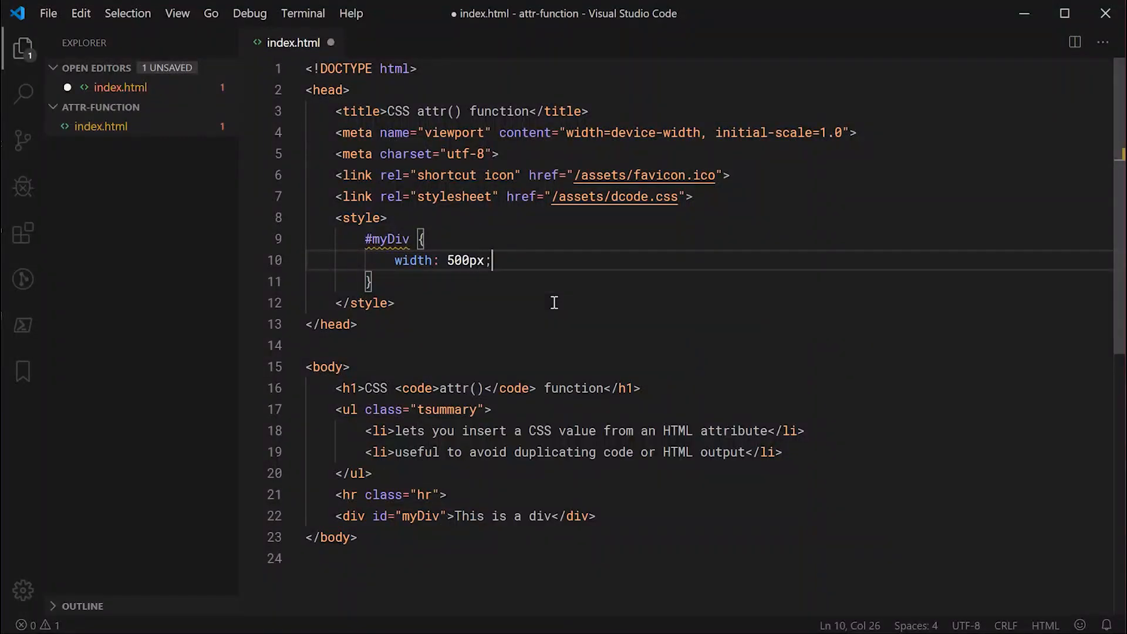
pyautogui.write('height:')
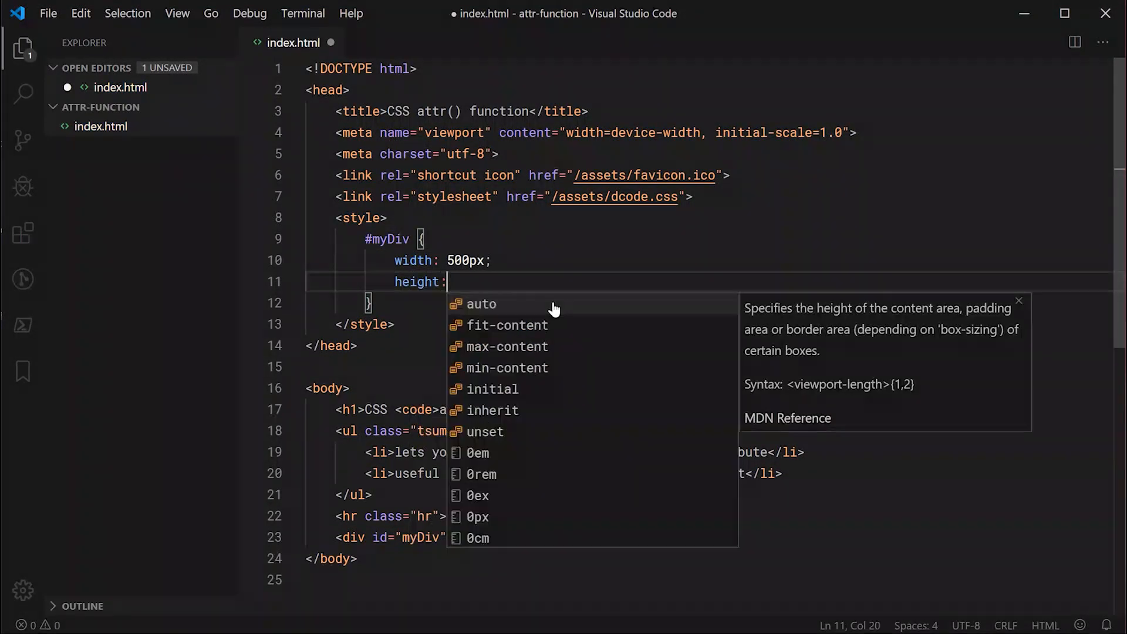
pyautogui.write('100px;')
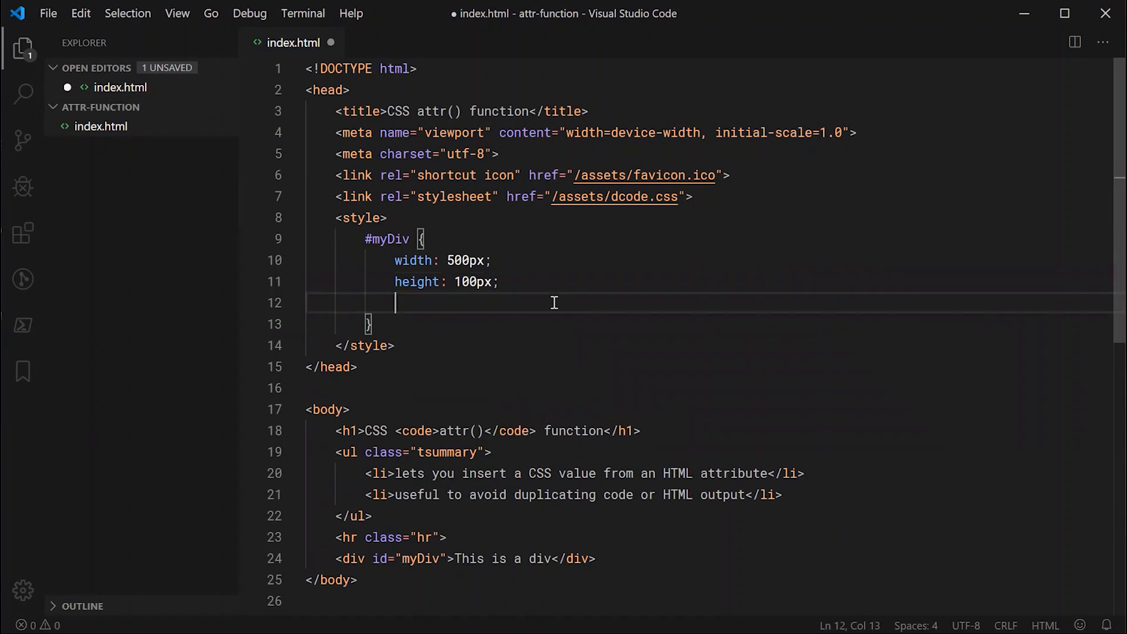
pyautogui.write('background:')
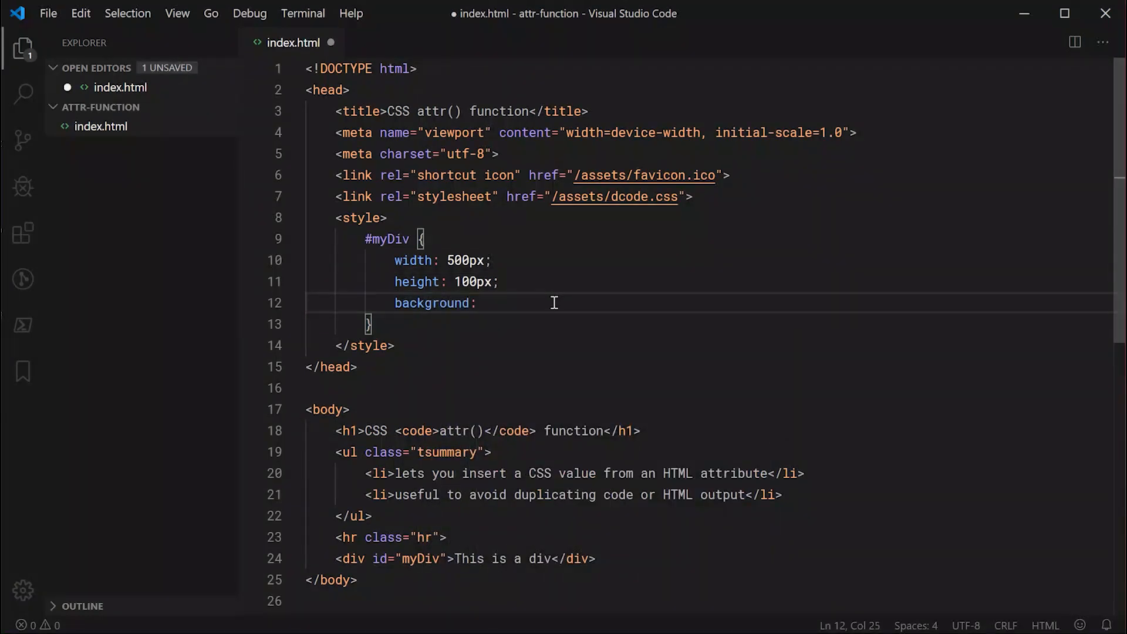
pyautogui.write('#cccccc;')
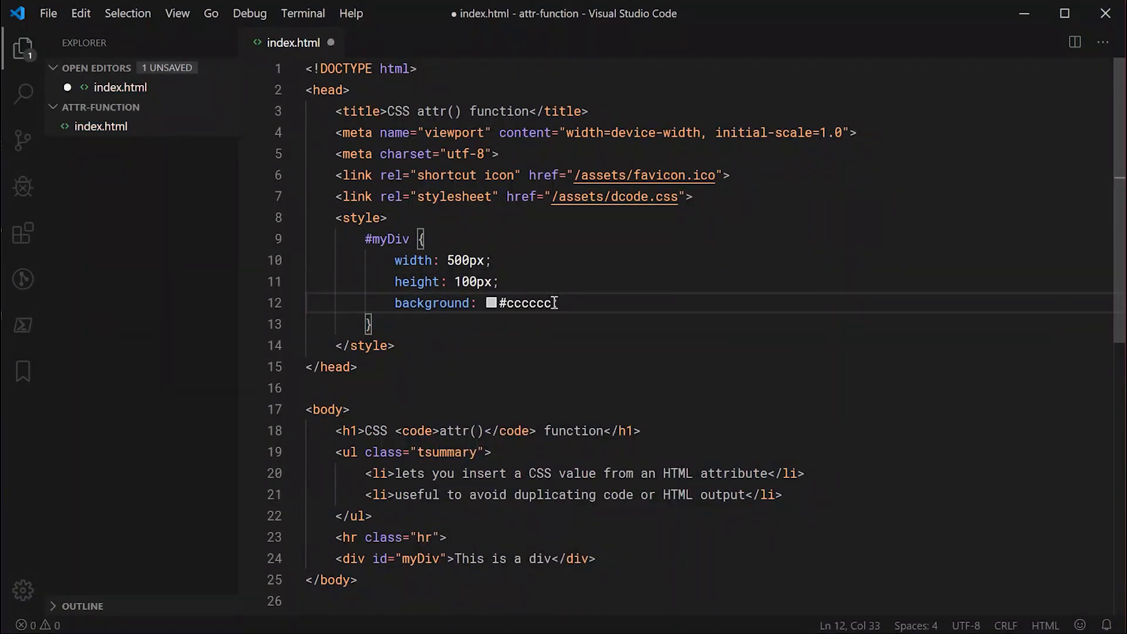
pyautogui.press('ctrl+s')
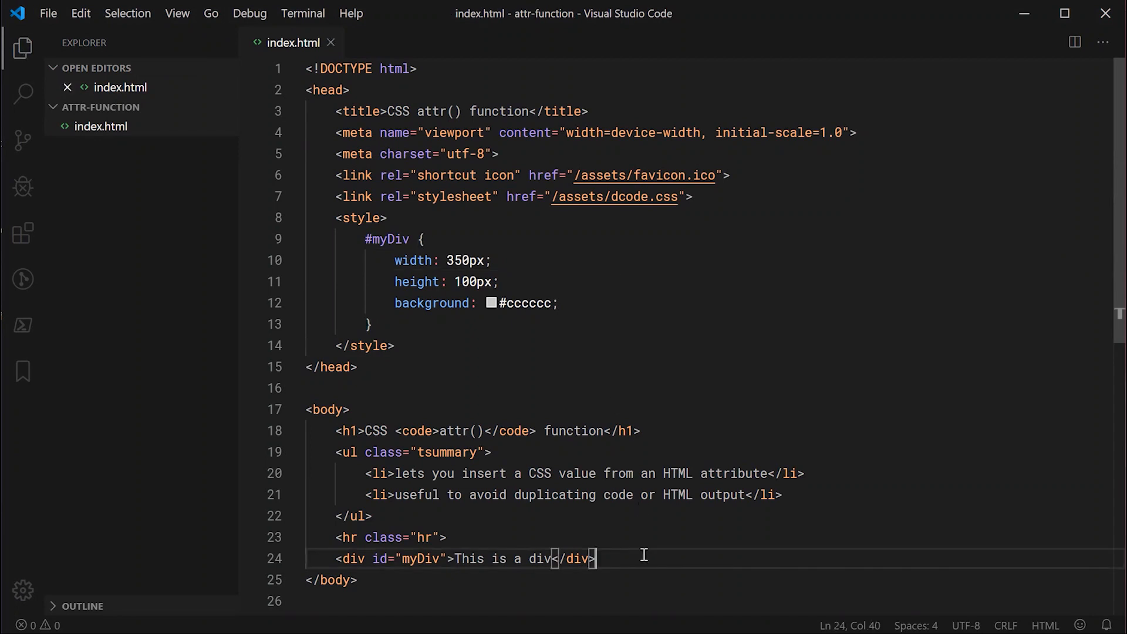
pyautogui.moveTo(539, 134)
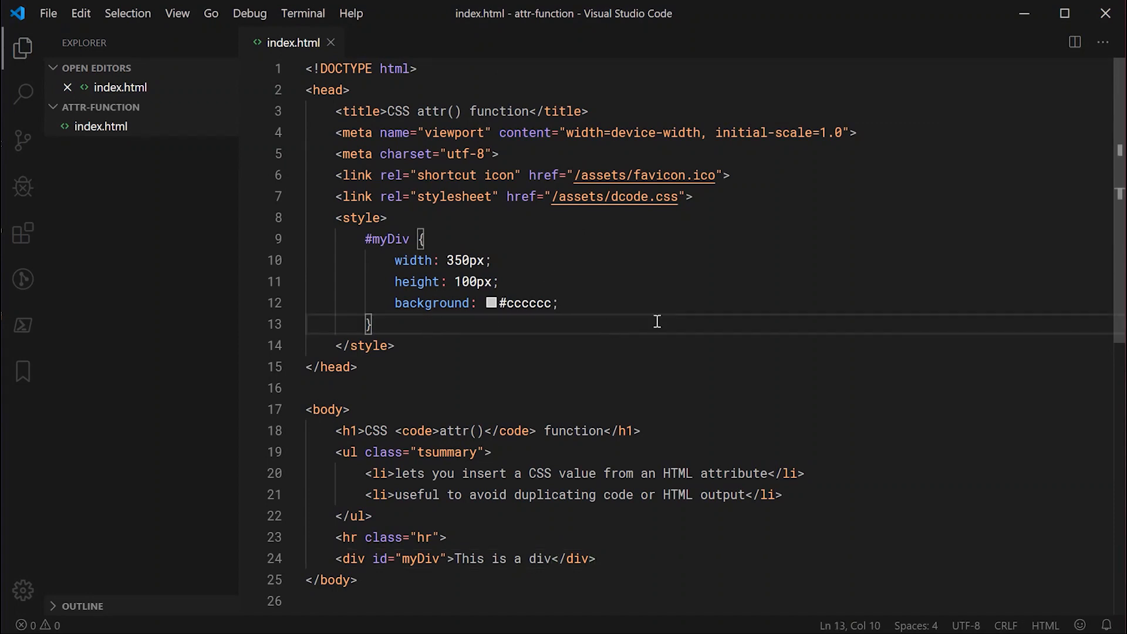
# Step: Write a #myDiv::after rule with content " hi my name is Dom" and save
pyautogui.press('Enter')
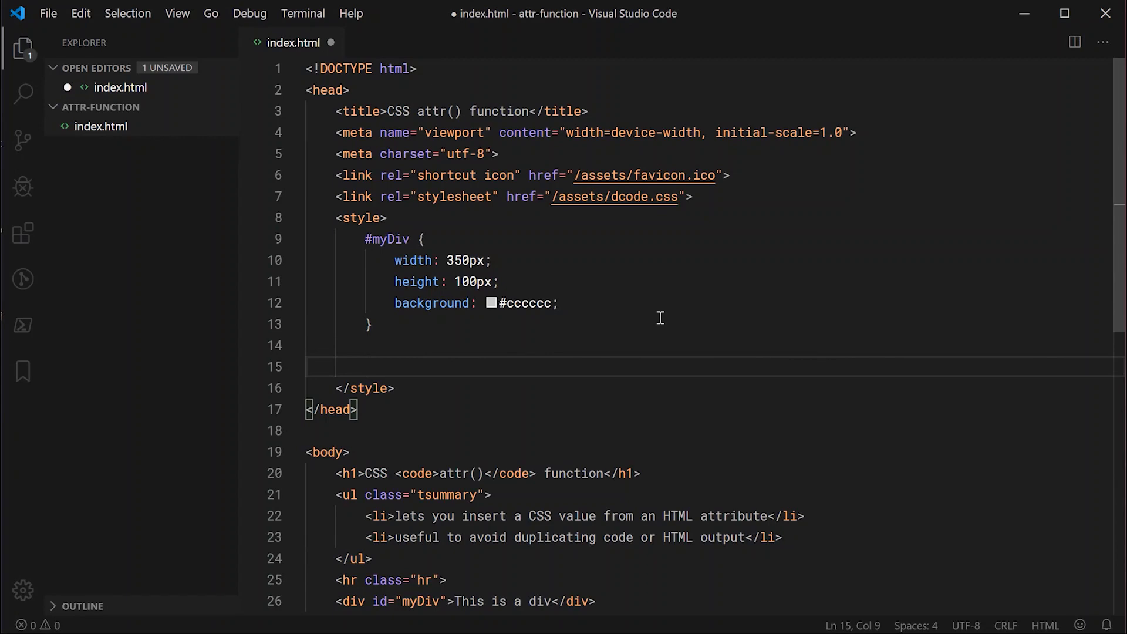
pyautogui.write('#myDiv::')
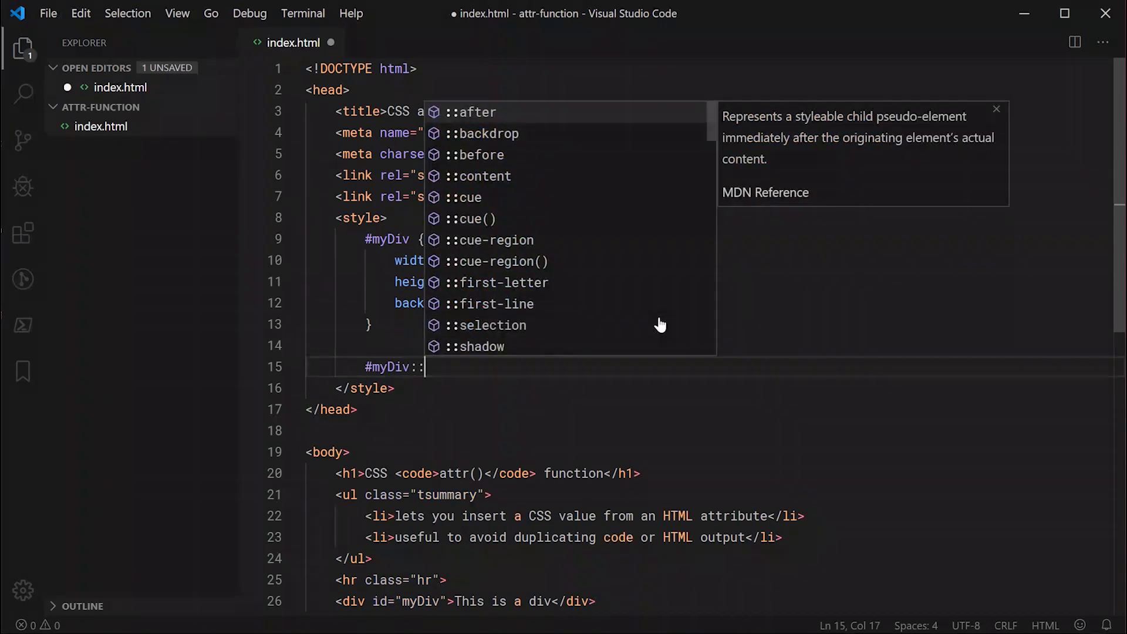
pyautogui.write('after')
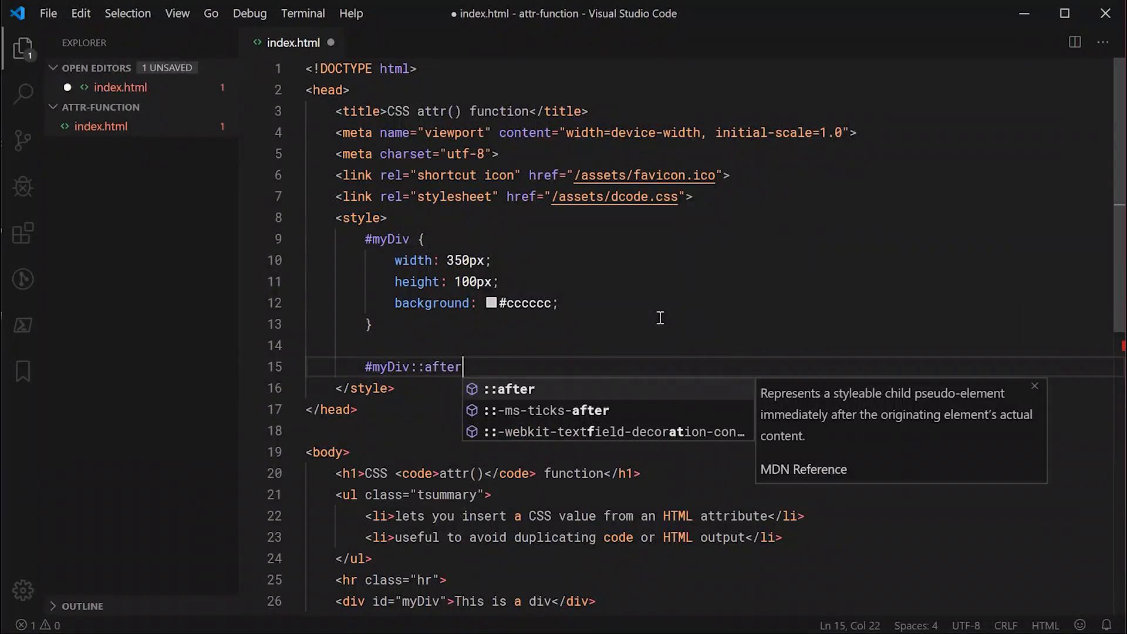
pyautogui.write('{')
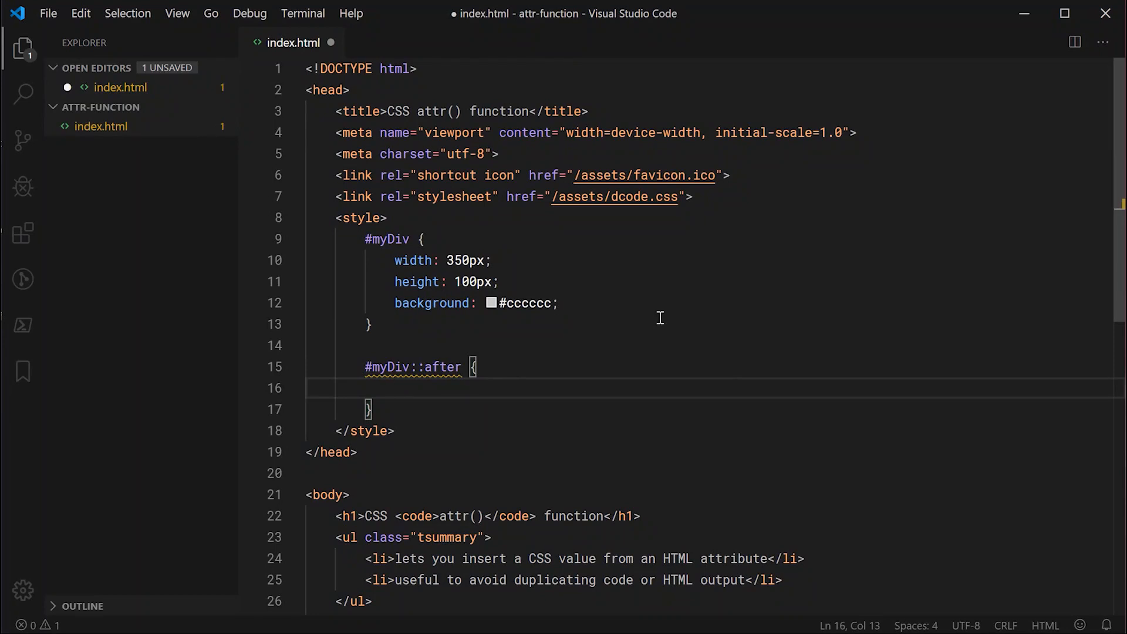
pyautogui.scroll(-3)
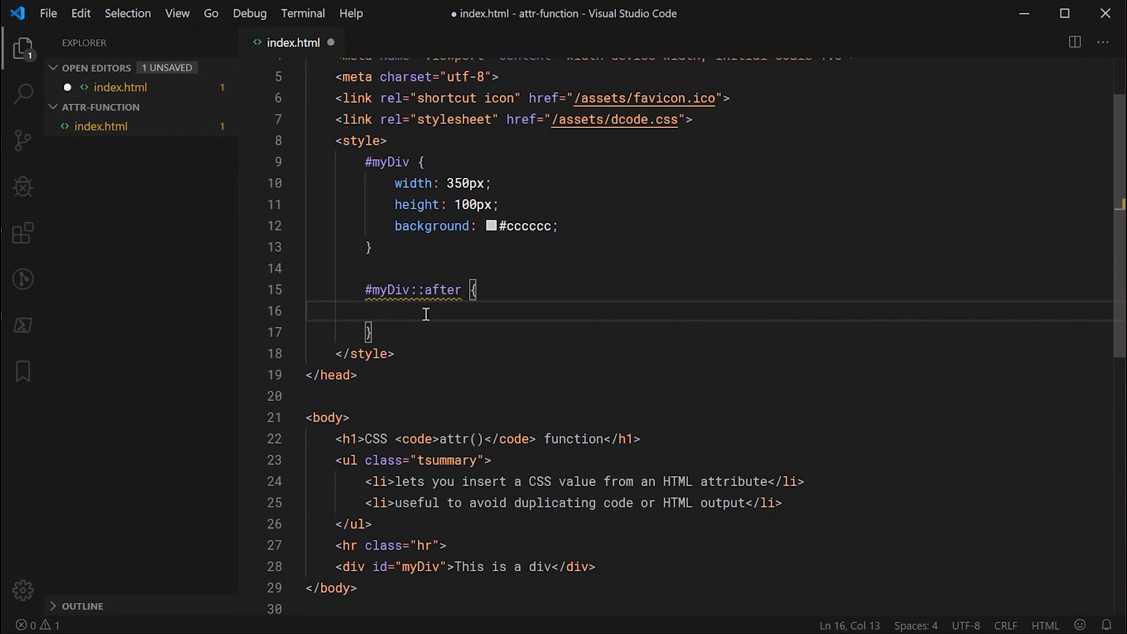
pyautogui.moveTo(539, 345)
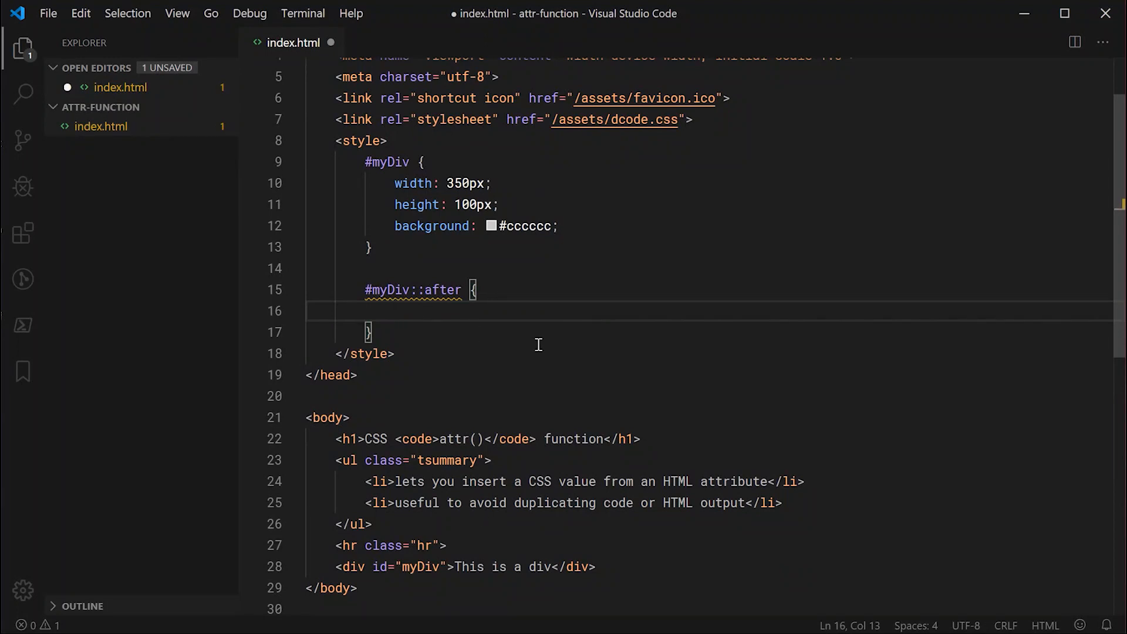
pyautogui.write('content: " hi my name is Dom";')
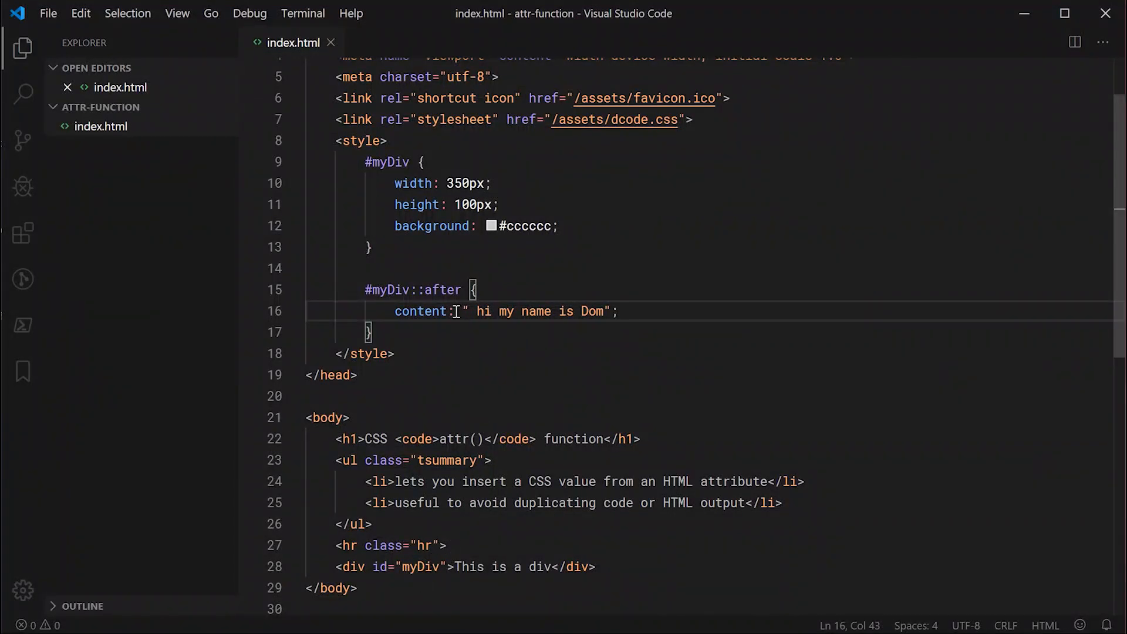
# Step: Replace the greeting string in the ::after content with an empty attr(); call
pyautogui.moveTo(468, 310); pyautogui.dragTo(620, 310)
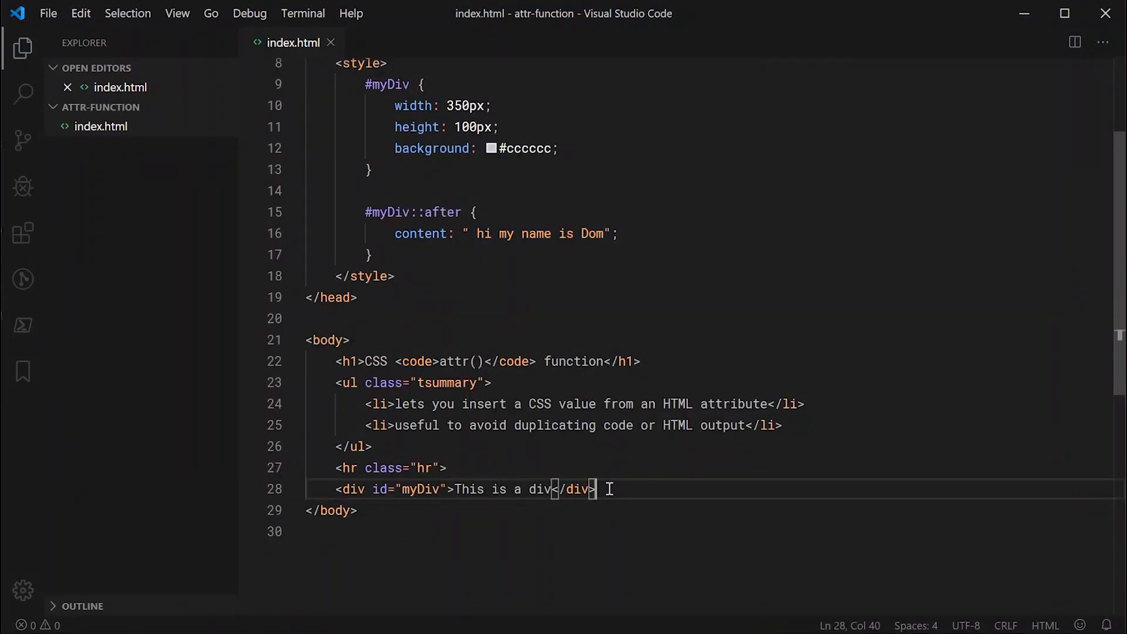
pyautogui.doubleClick(379, 488)
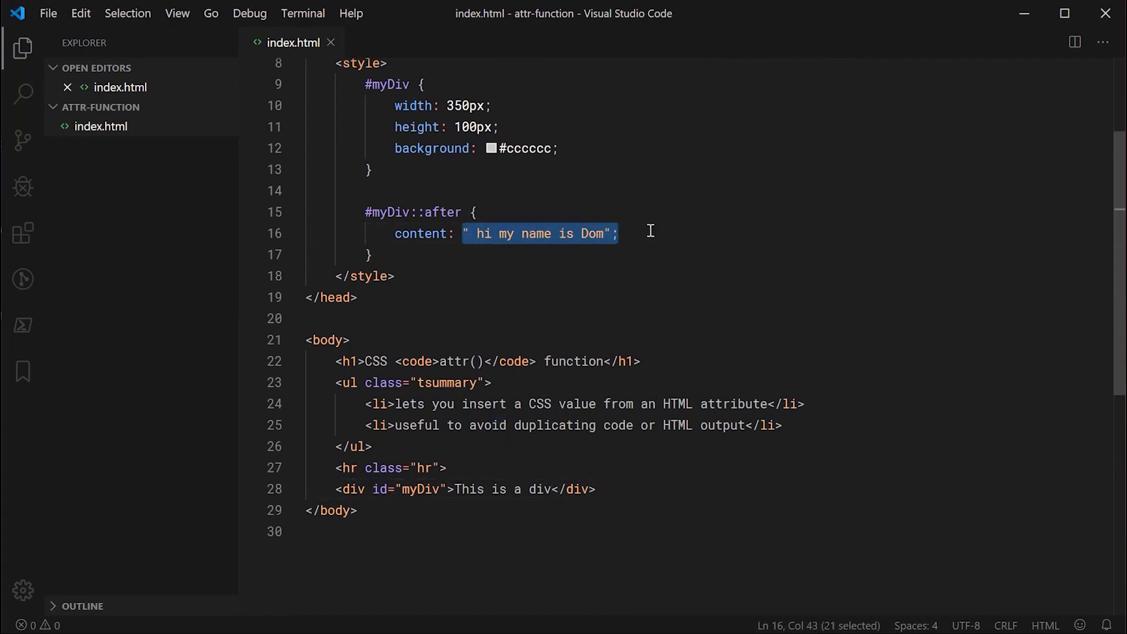
pyautogui.write('attr();')
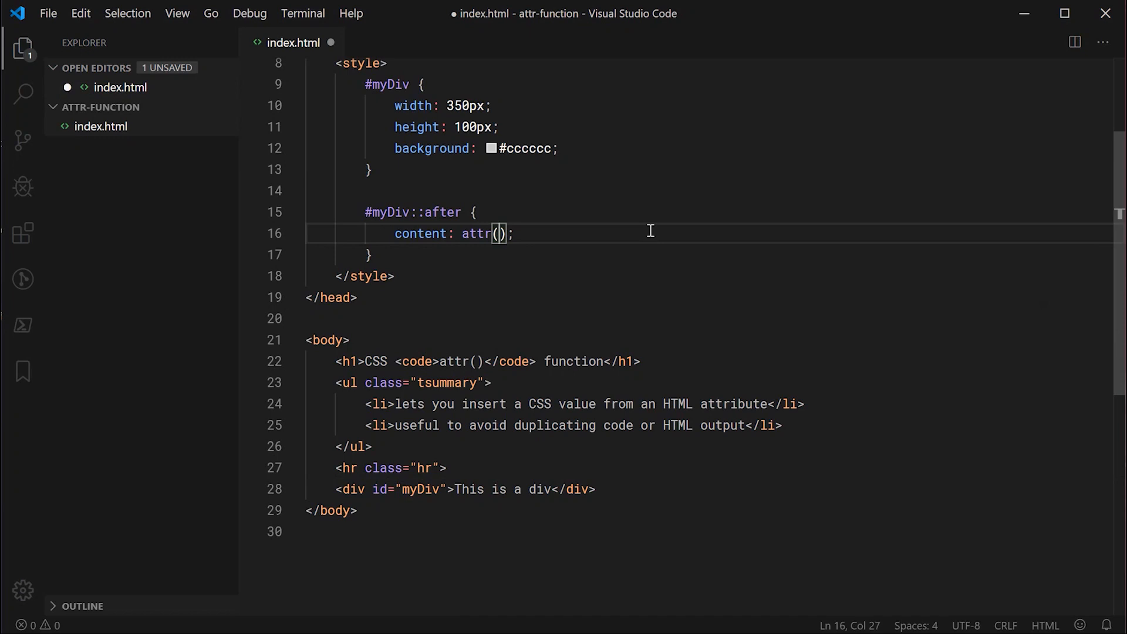
# Step: Make content read "The ID Attribute for this Div is" attr(id) "' this is cool"
pyautogui.write('id')
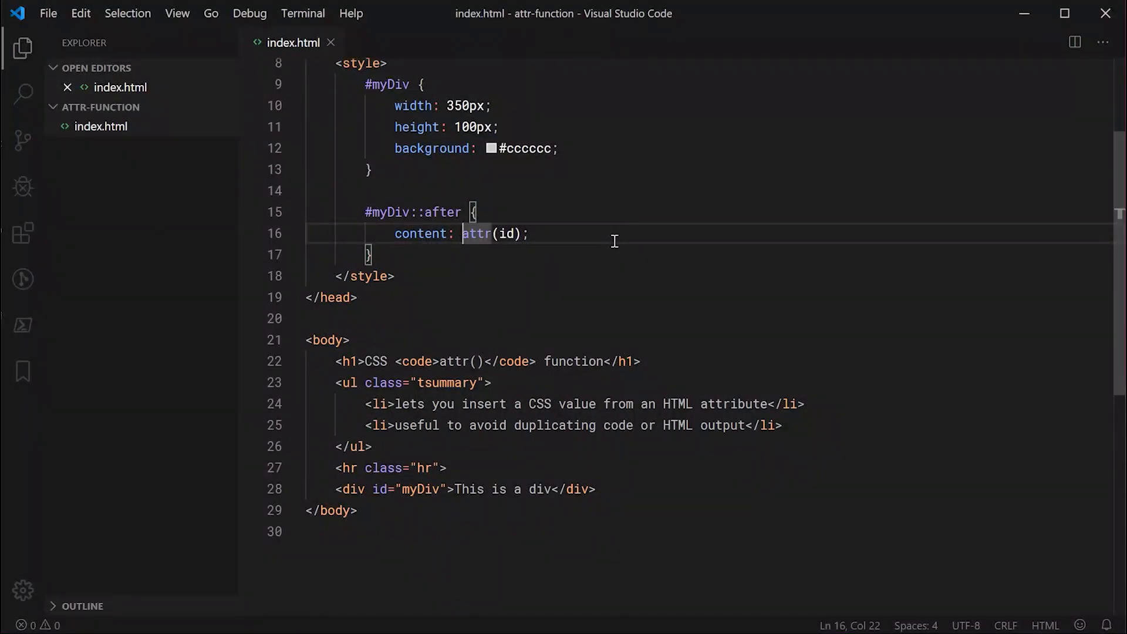
pyautogui.write('"')
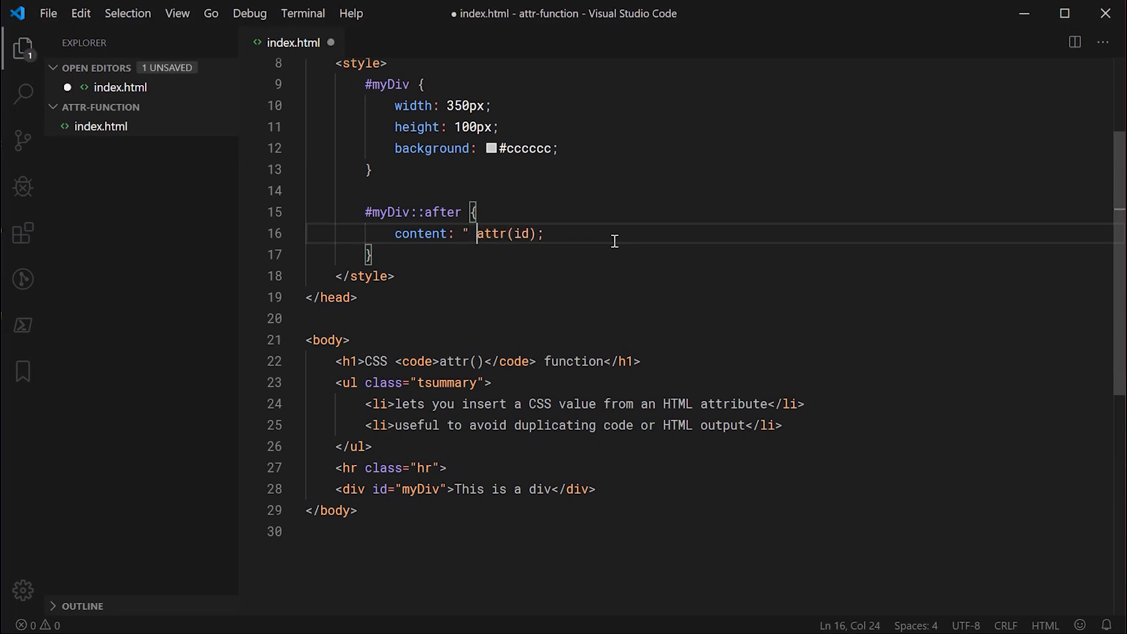
pyautogui.write('The ID Att')
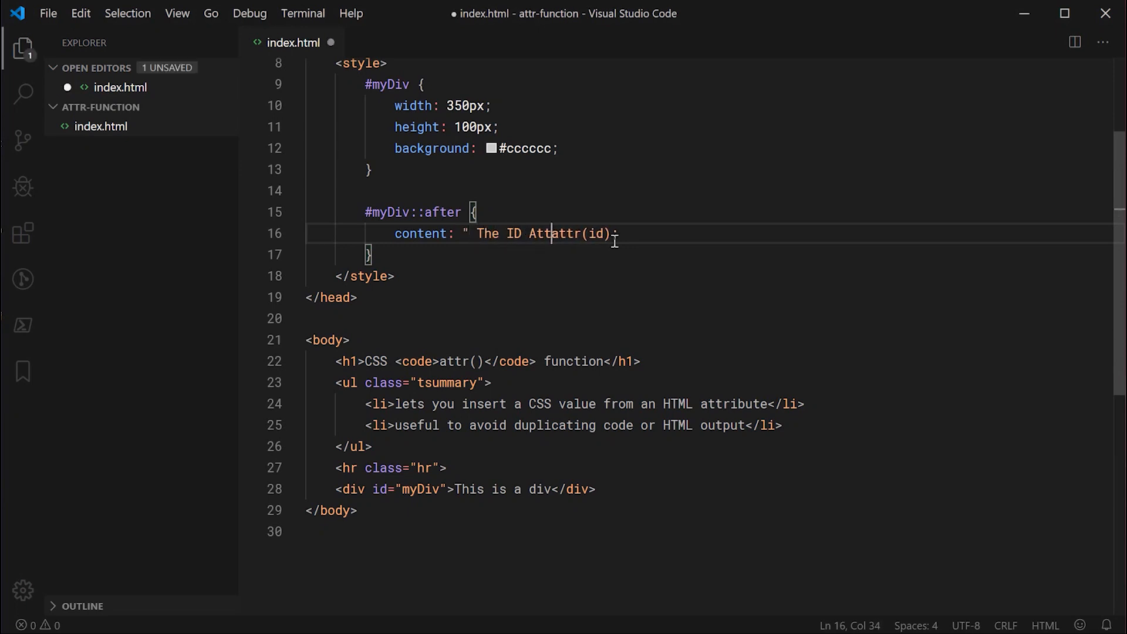
pyautogui.write('ribute for this Di')
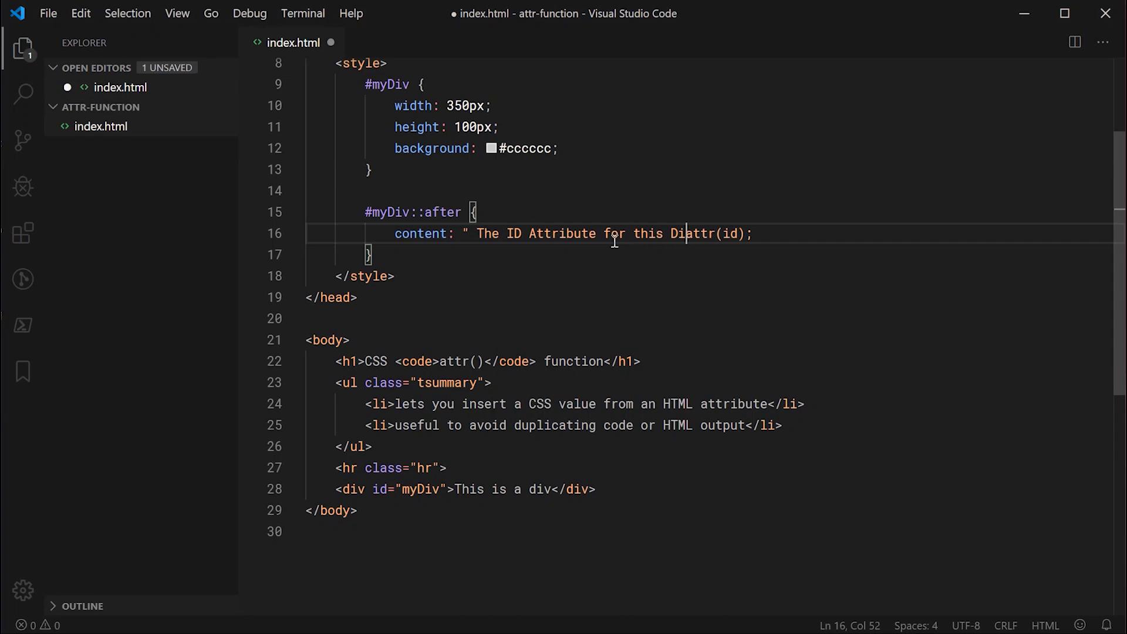
pyautogui.write('is')
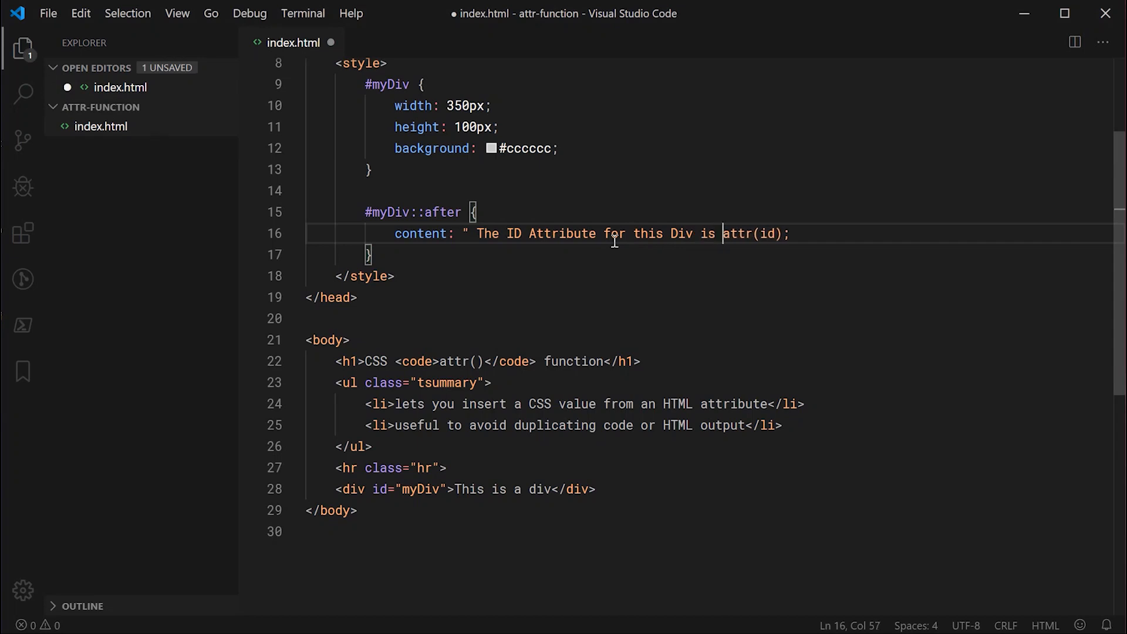
pyautogui.write('"')
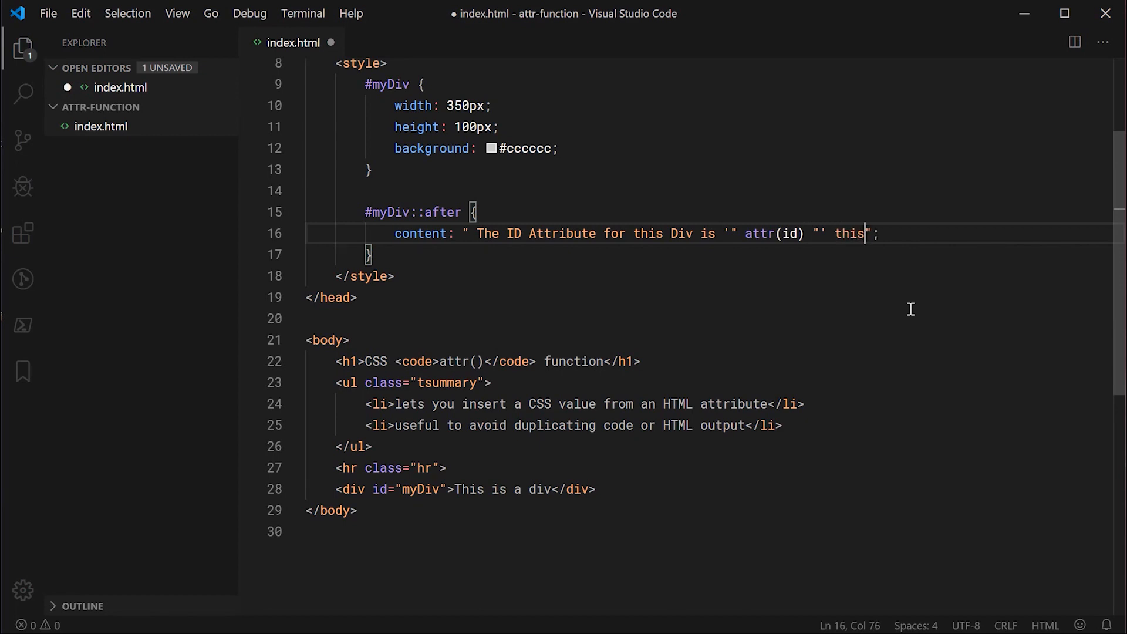
pyautogui.write('is cool')
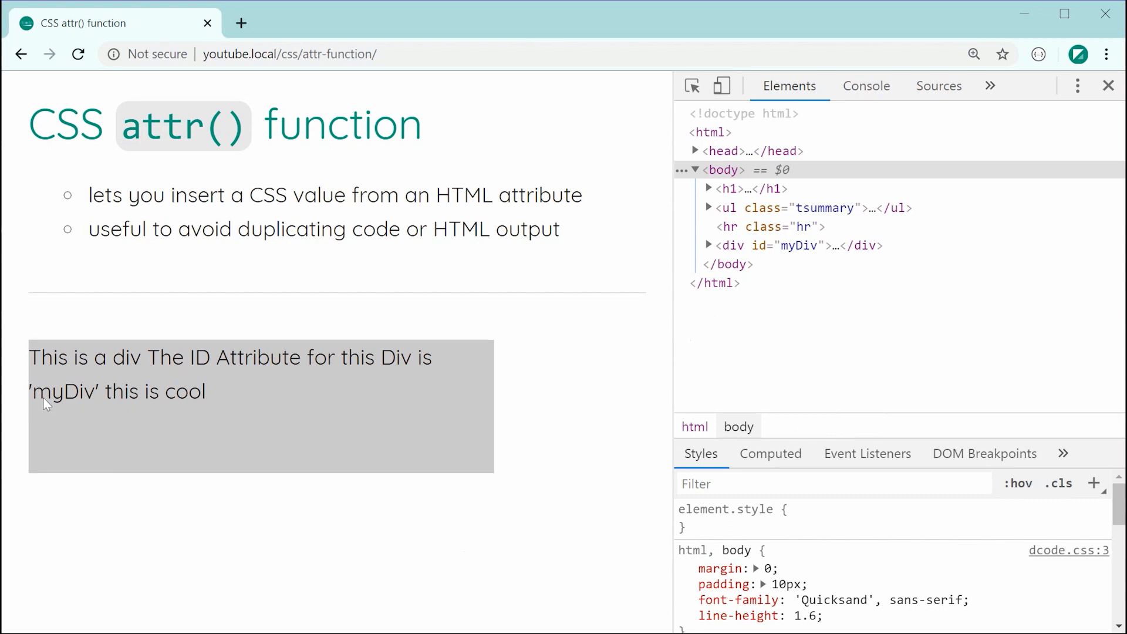
pyautogui.moveTo(56, 409)
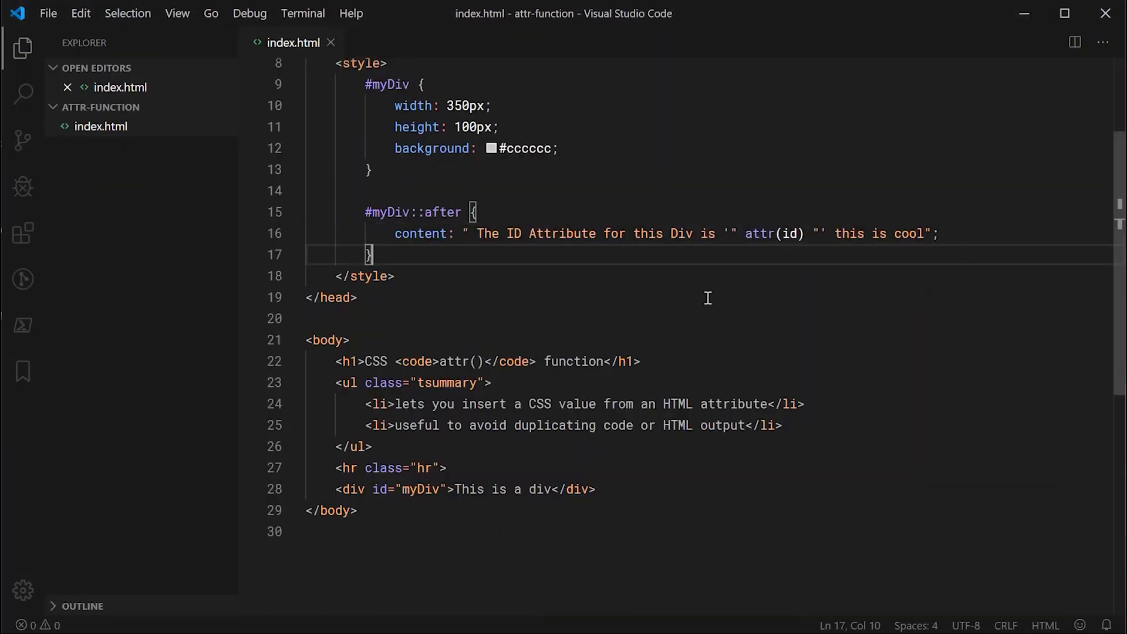
pyautogui.moveTo(513, 290)
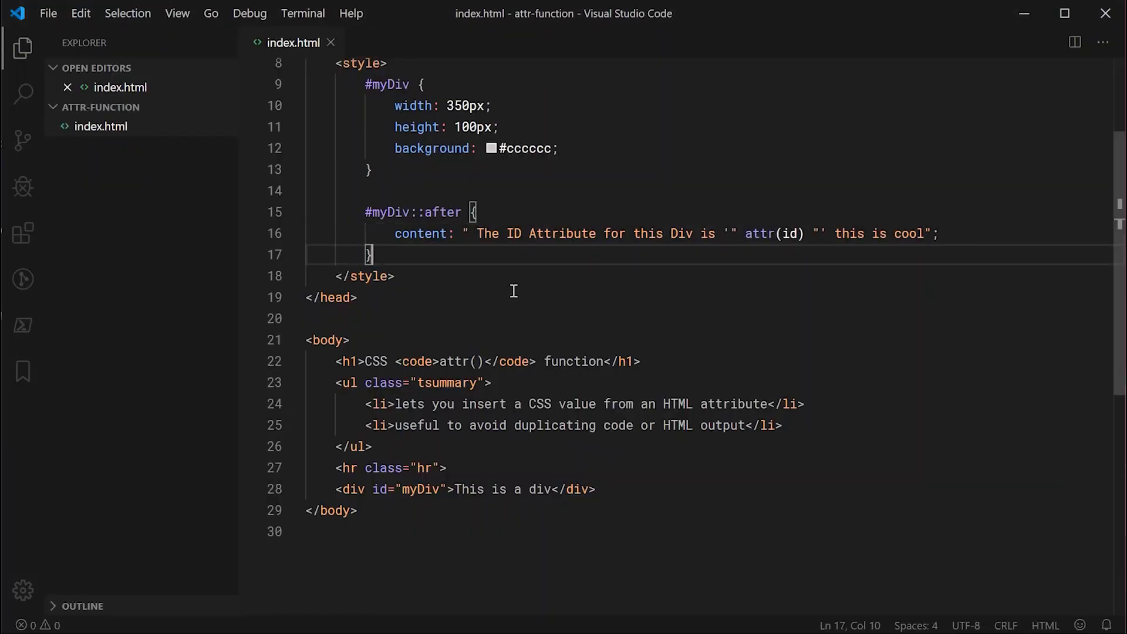
pyautogui.doubleClick(421, 233)
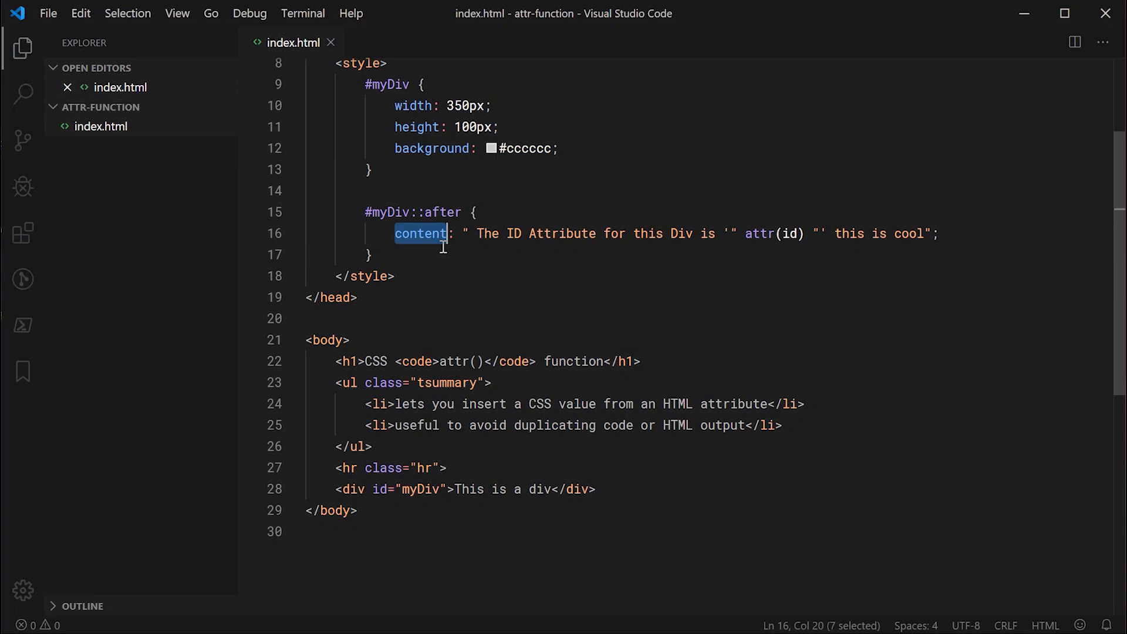
pyautogui.moveTo(748, 241)
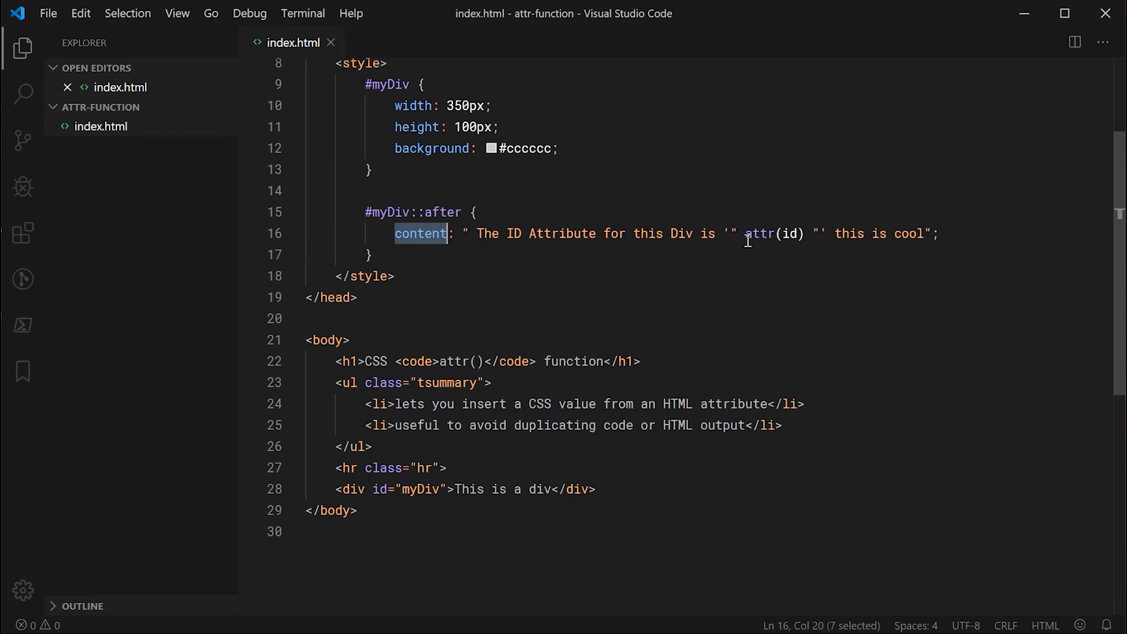
pyautogui.click(807, 233)
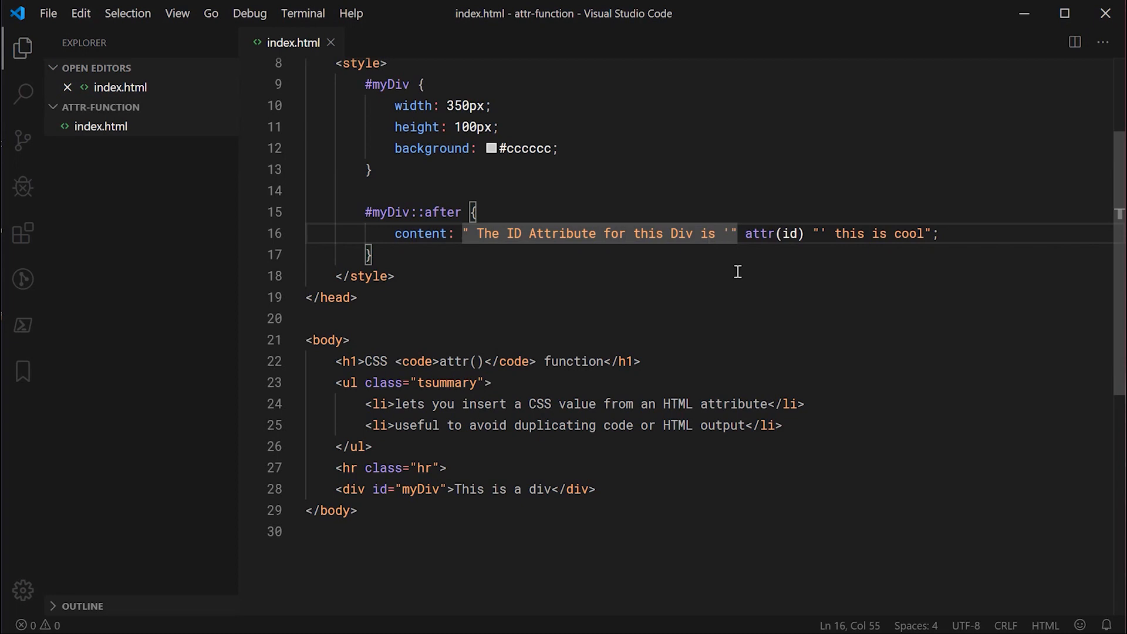
pyautogui.moveTo(674, 283)
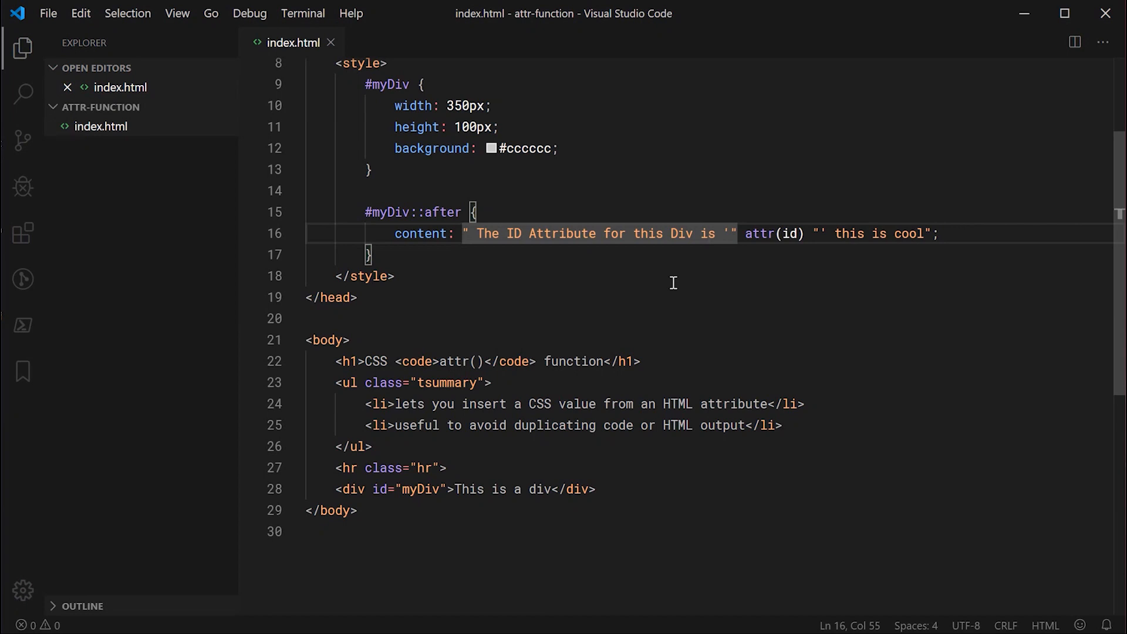
# Step: Give the div data-tooltip="This is my tooltip text" and save the file
pyautogui.scroll(-3)
pyautogui.write(' da')
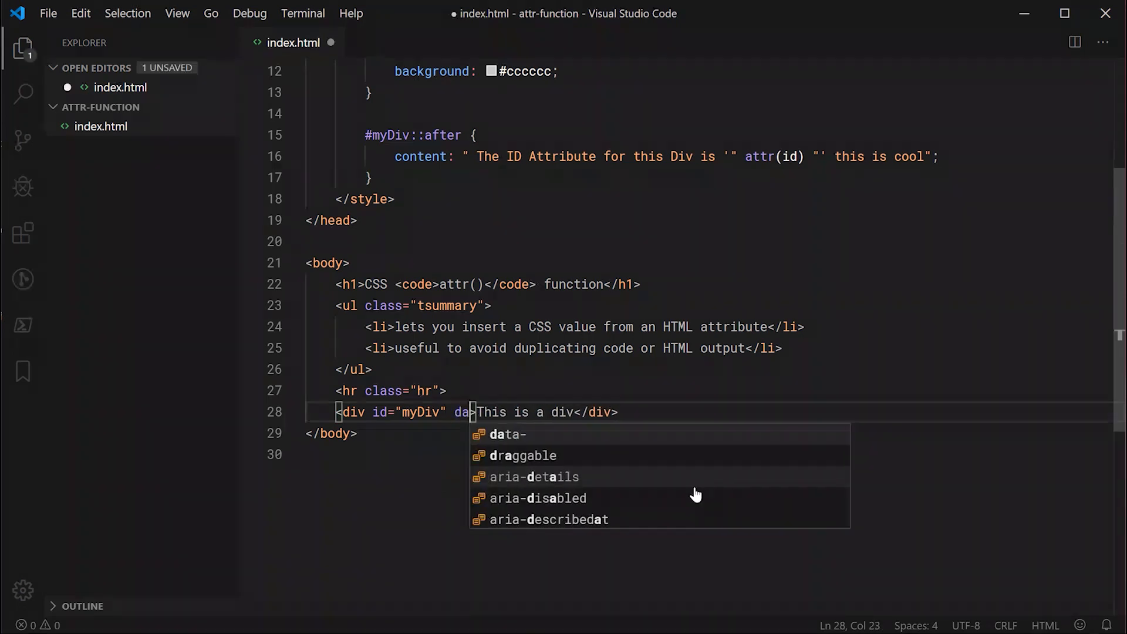
pyautogui.write('ta-')
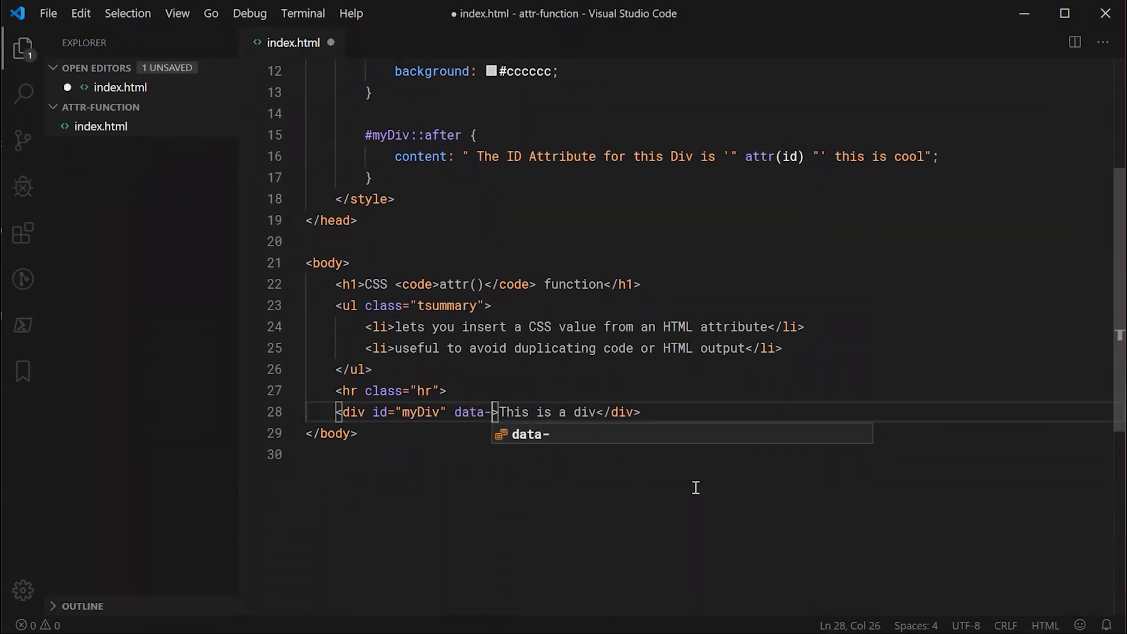
pyautogui.write('tooltip=""')
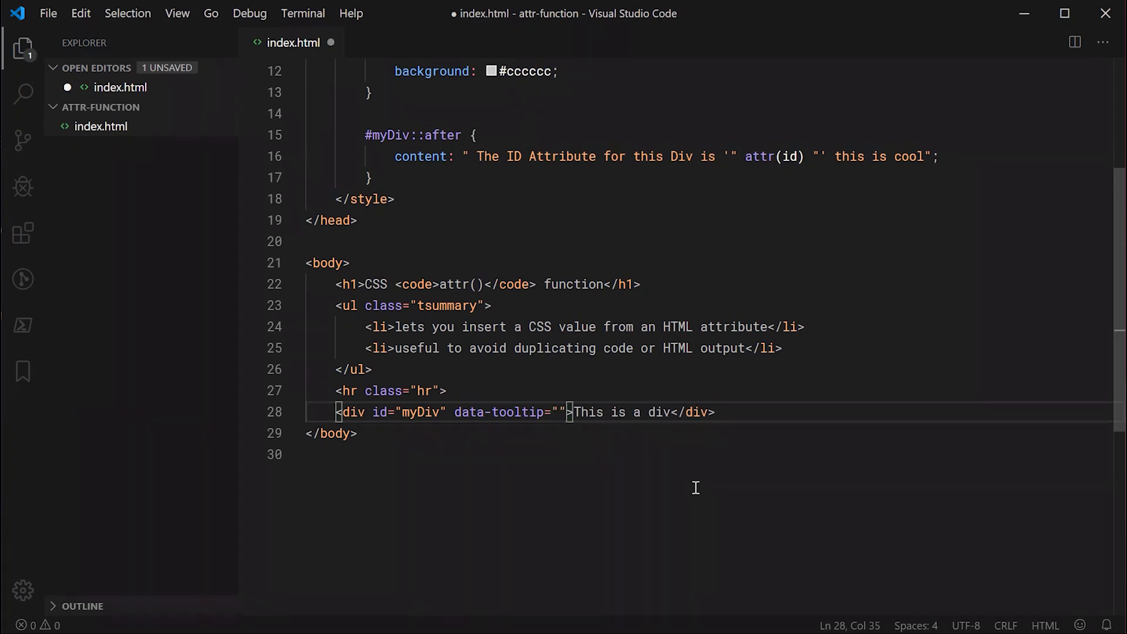
pyautogui.write('This is my t')
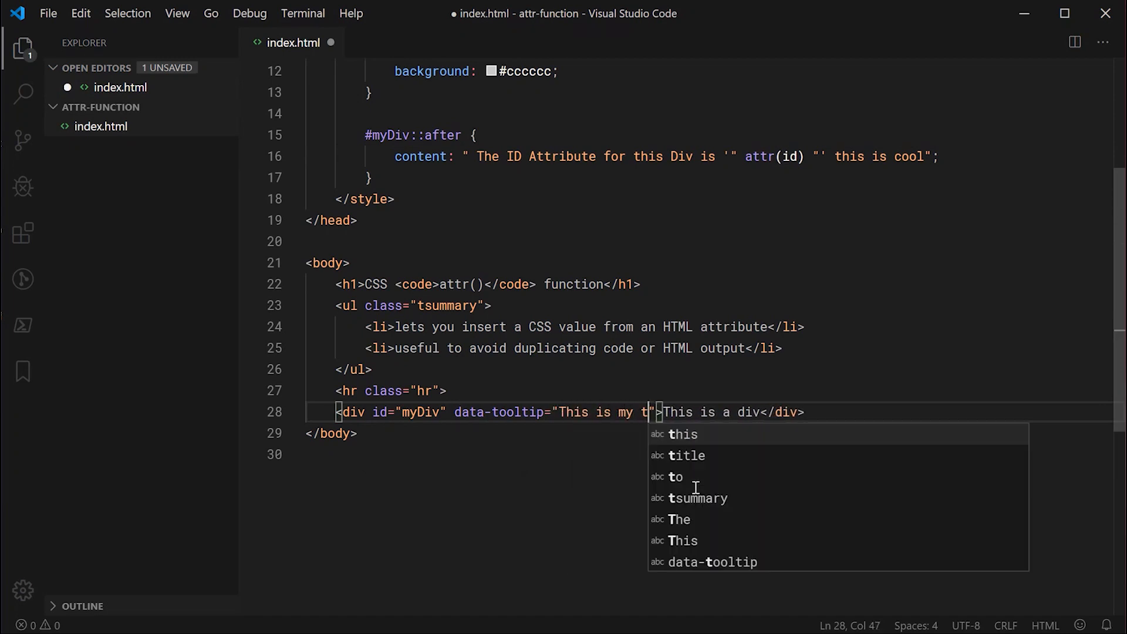
pyautogui.write('ooltip text')
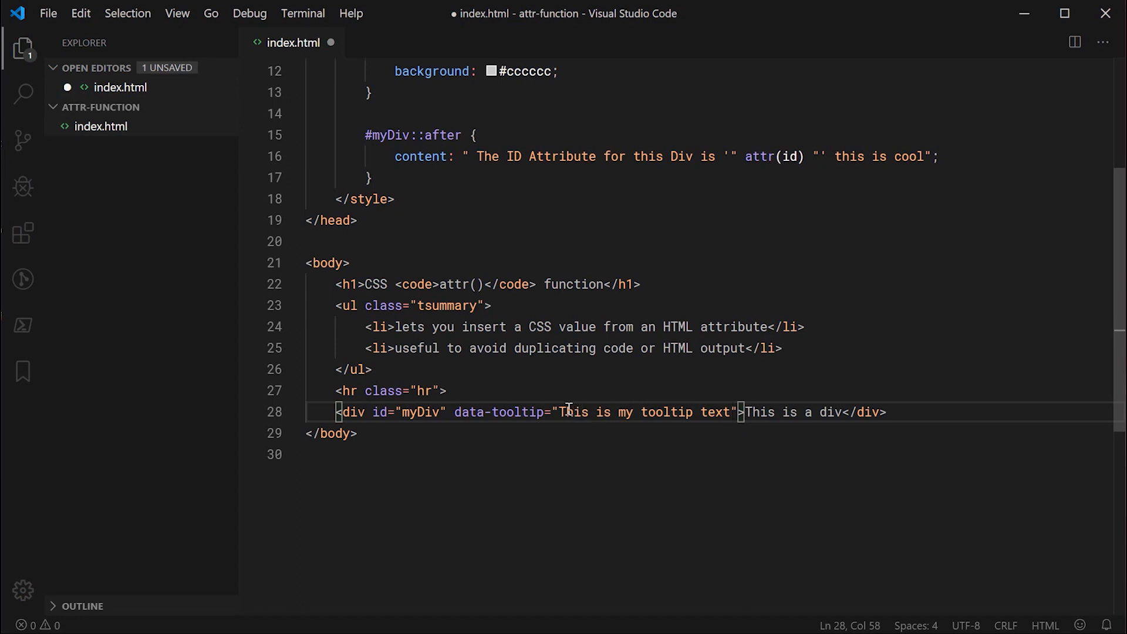
pyautogui.press('ctrl+s')
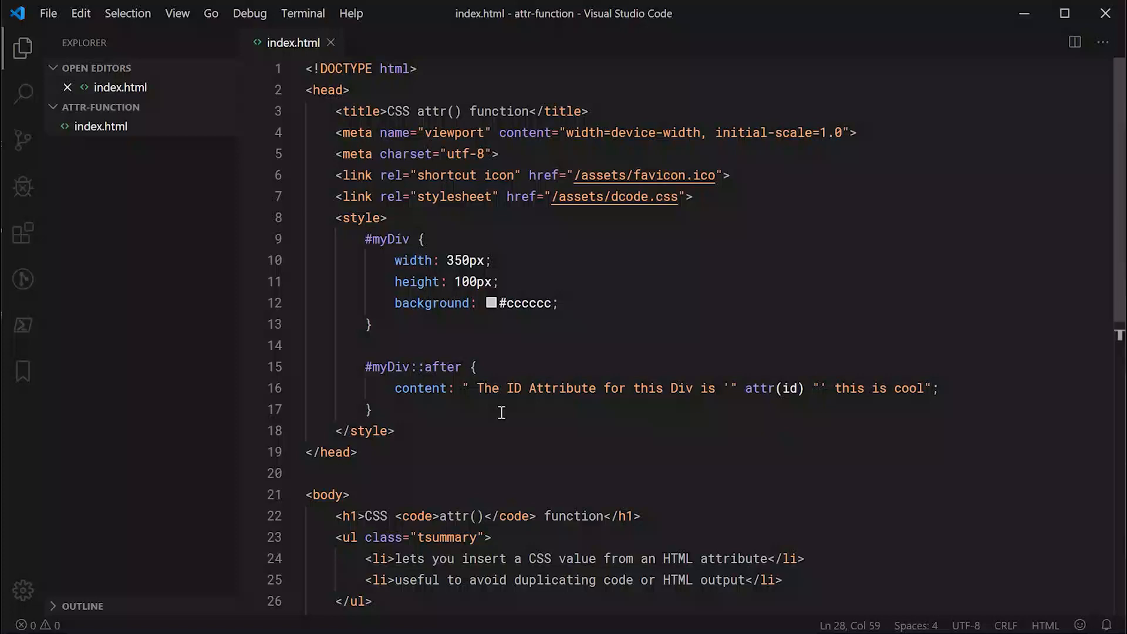
# Step: Set ::after content to attr(data-tooltip) and give #myDiv position: relative, then save
pyautogui.moveTo(466, 389); pyautogui.dragTo(939, 388)
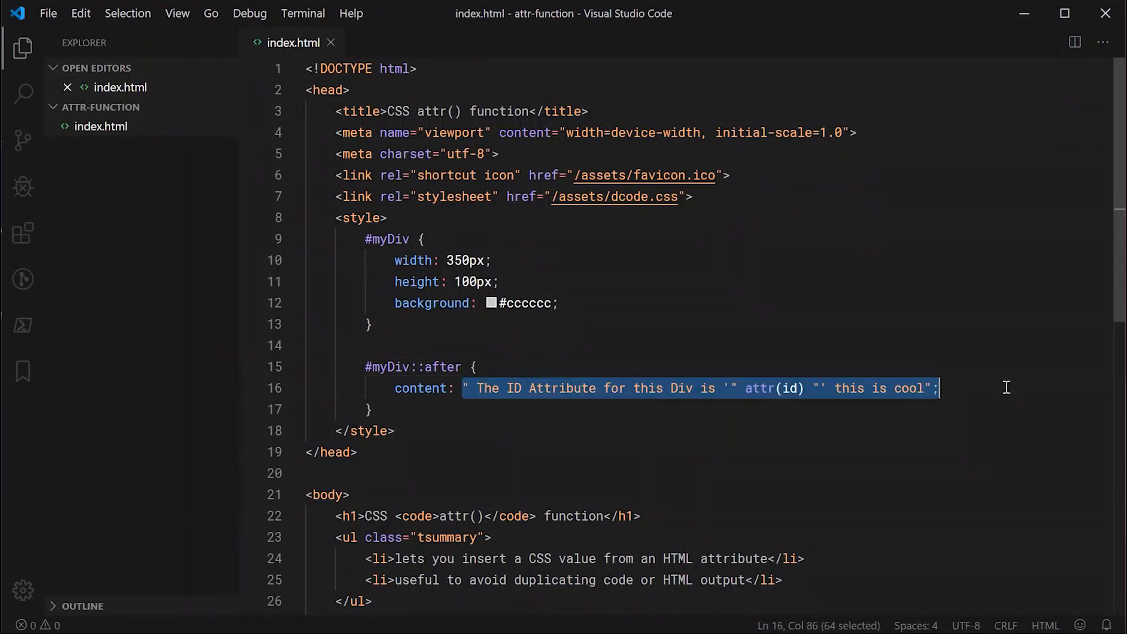
pyautogui.write('attr')
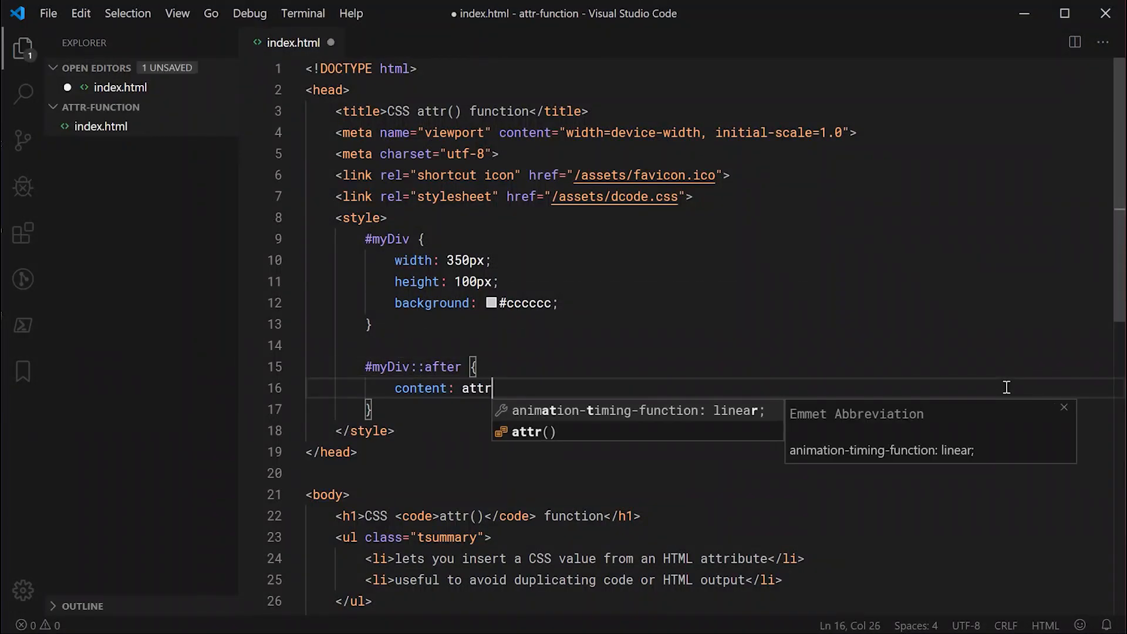
pyautogui.write('(daa')
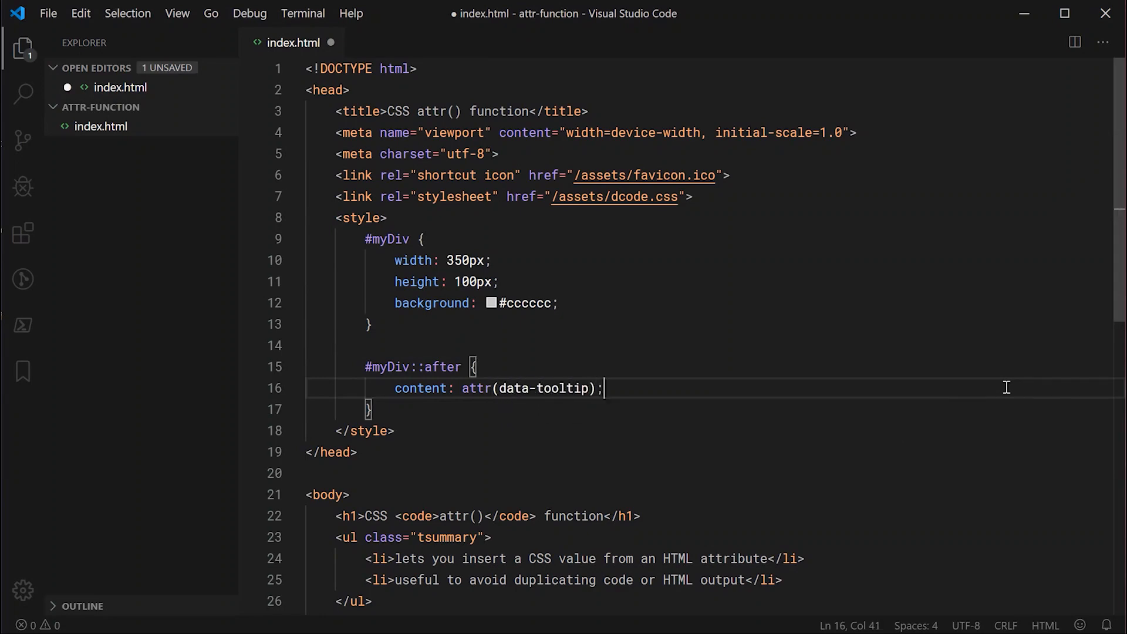
pyautogui.moveTo(636, 303)
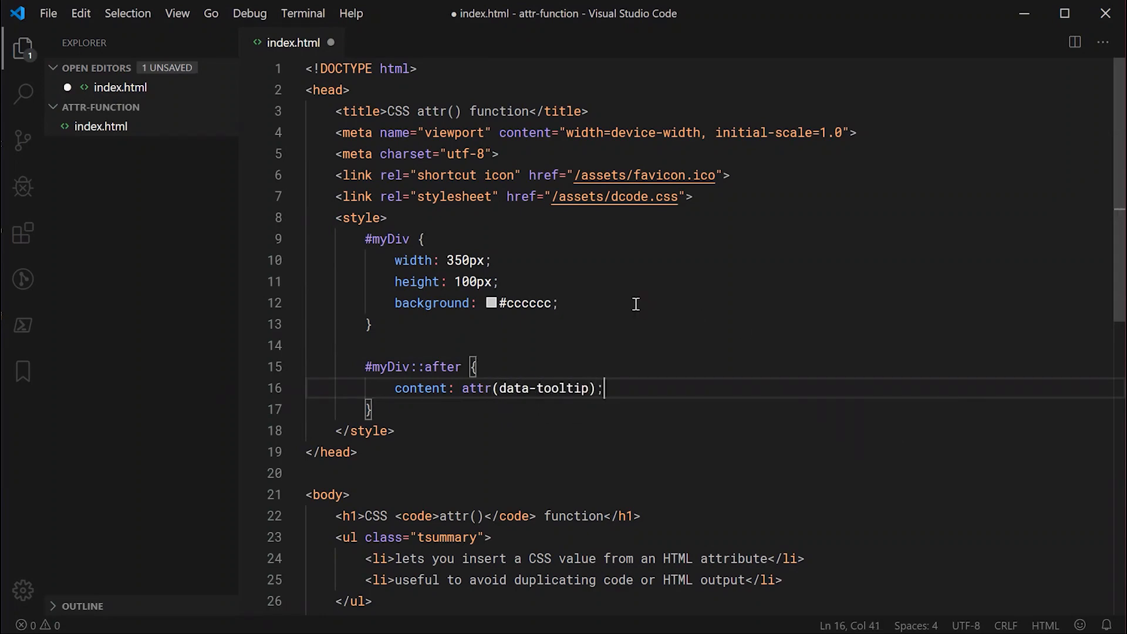
pyautogui.write('position: relative;')
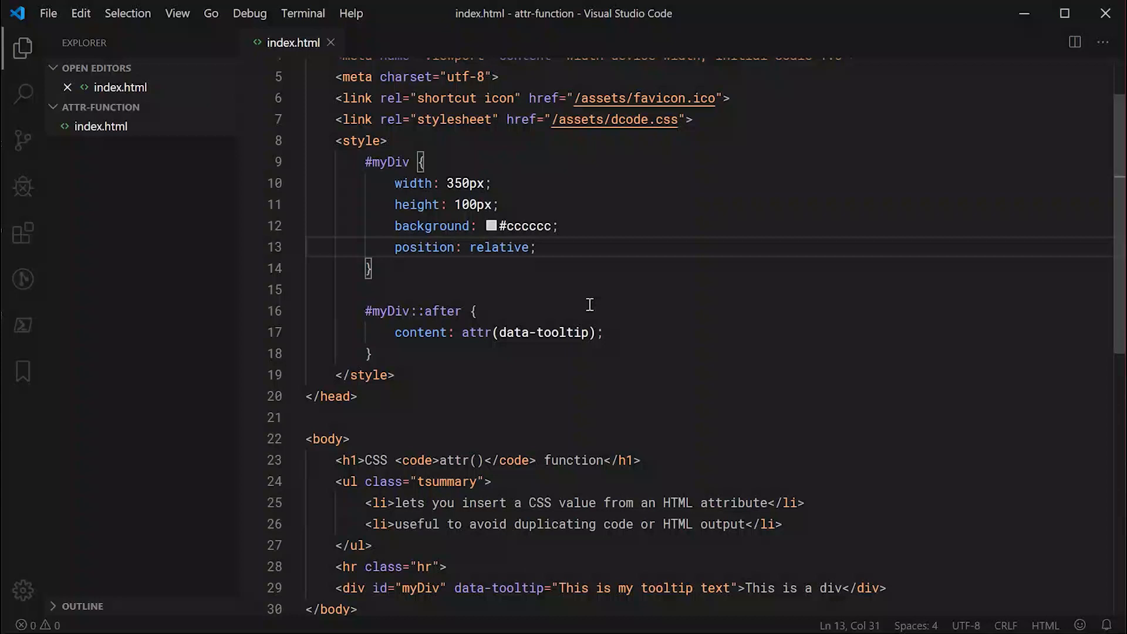
# Step: Give the tooltip position: absolute, bottom 120%, left 0 and background rgba(0,0,0,0.75)
pyautogui.write('position: absolute;')
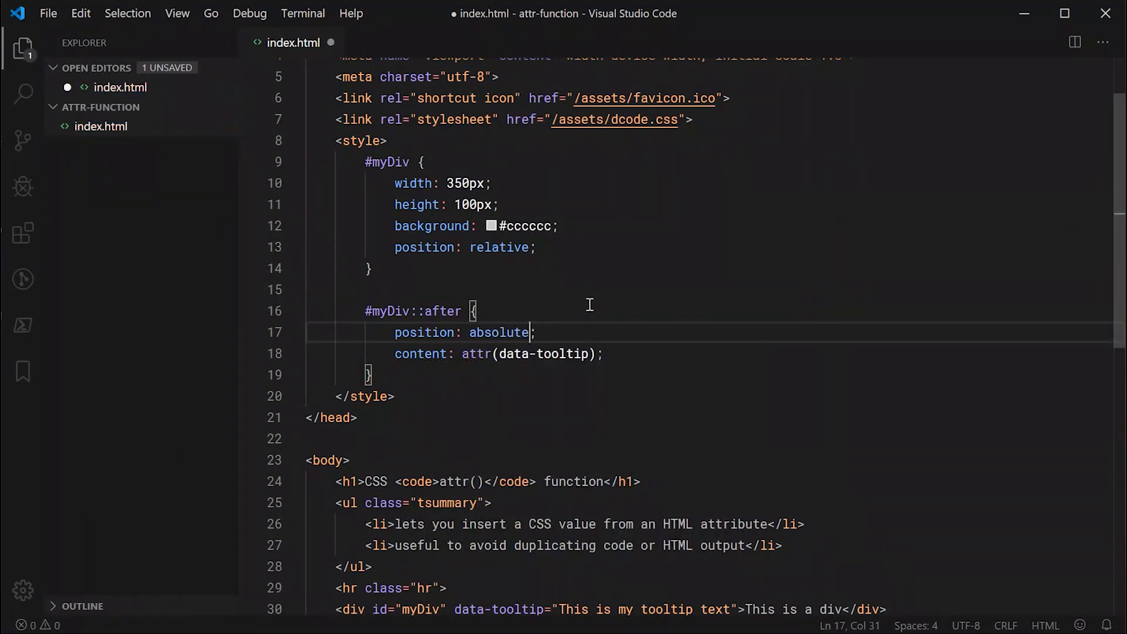
pyautogui.write('bottom: 120%;')
pyautogui.write('left: 0;')
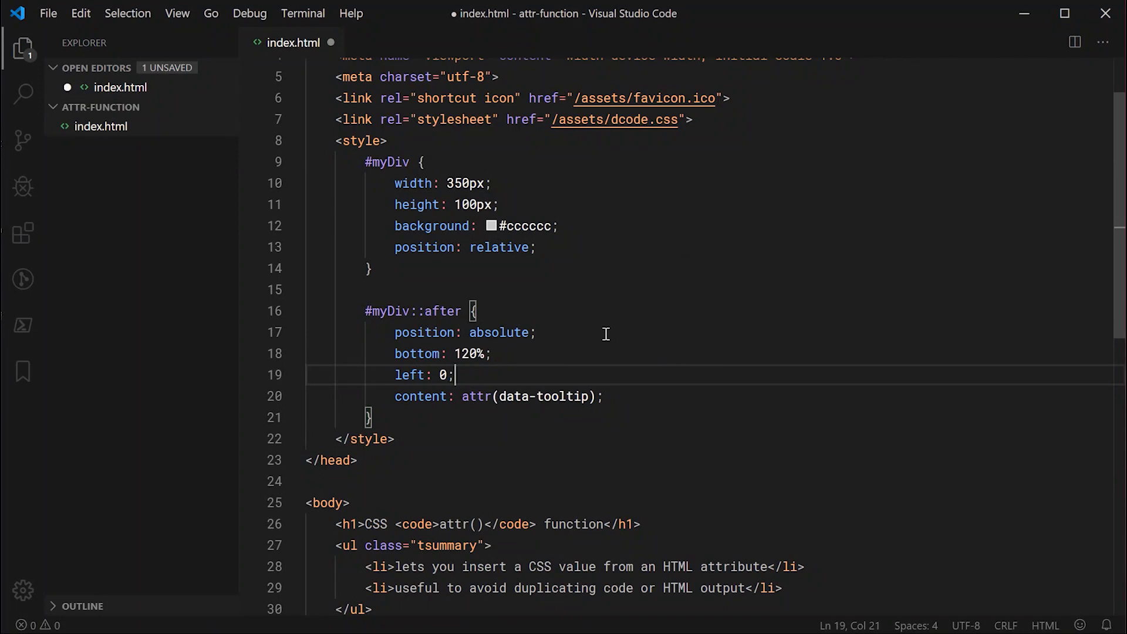
pyautogui.write('background: rgba(')
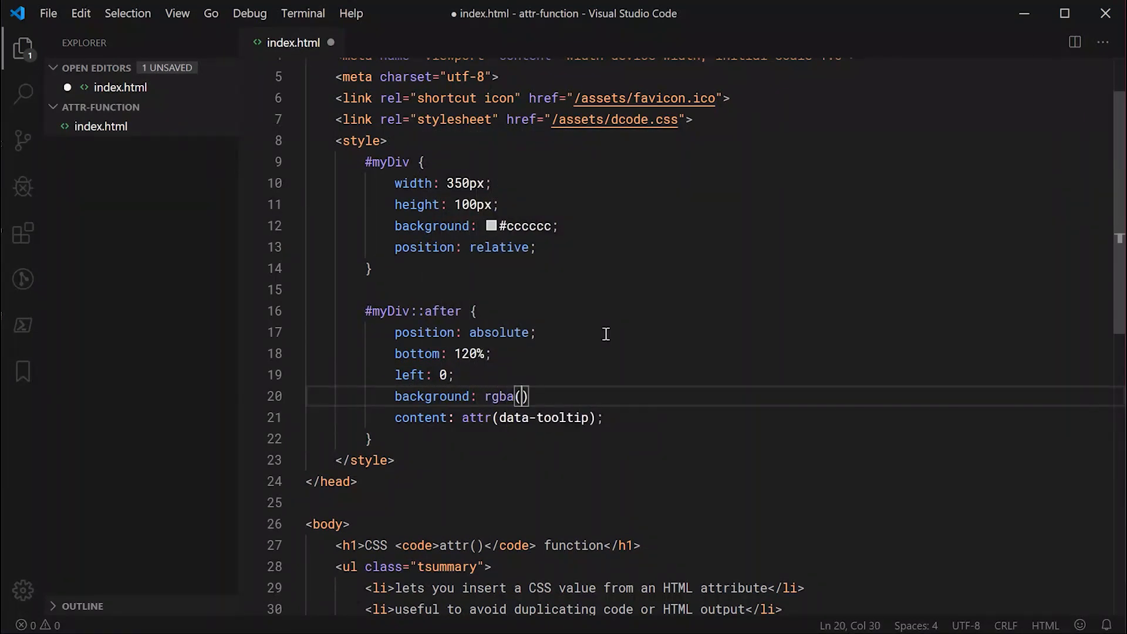
pyautogui.write('0, 0, 0, 0.75')
pyautogui.write('color: #ffffff;')
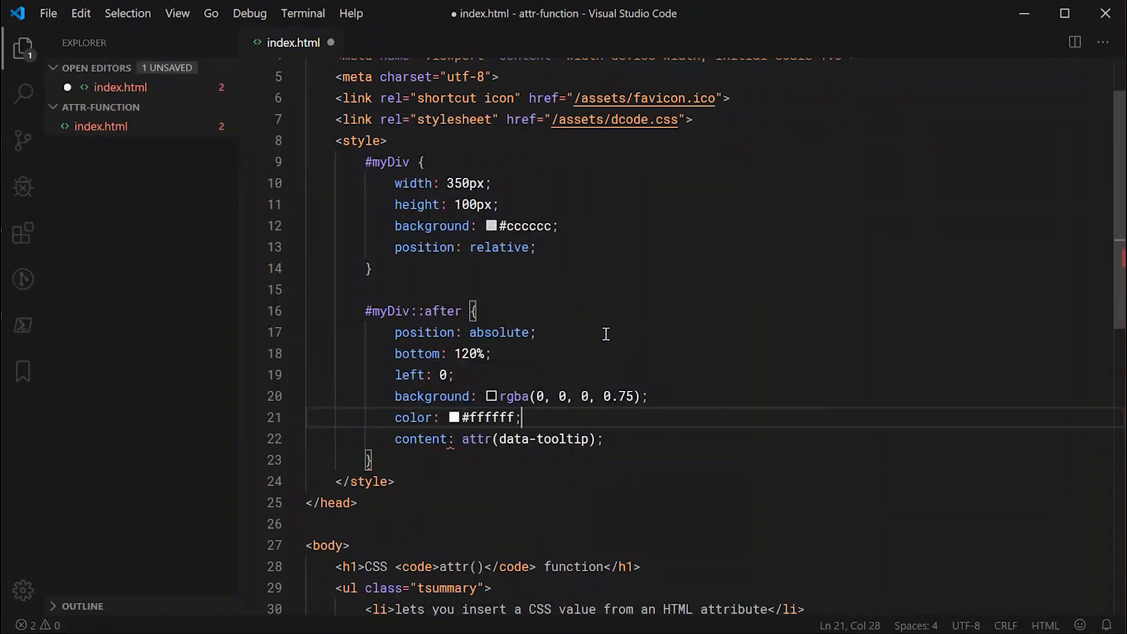
# Step: Add padding 5px 15px and border-radius 20px to the tooltip
pyautogui.write('padding:')
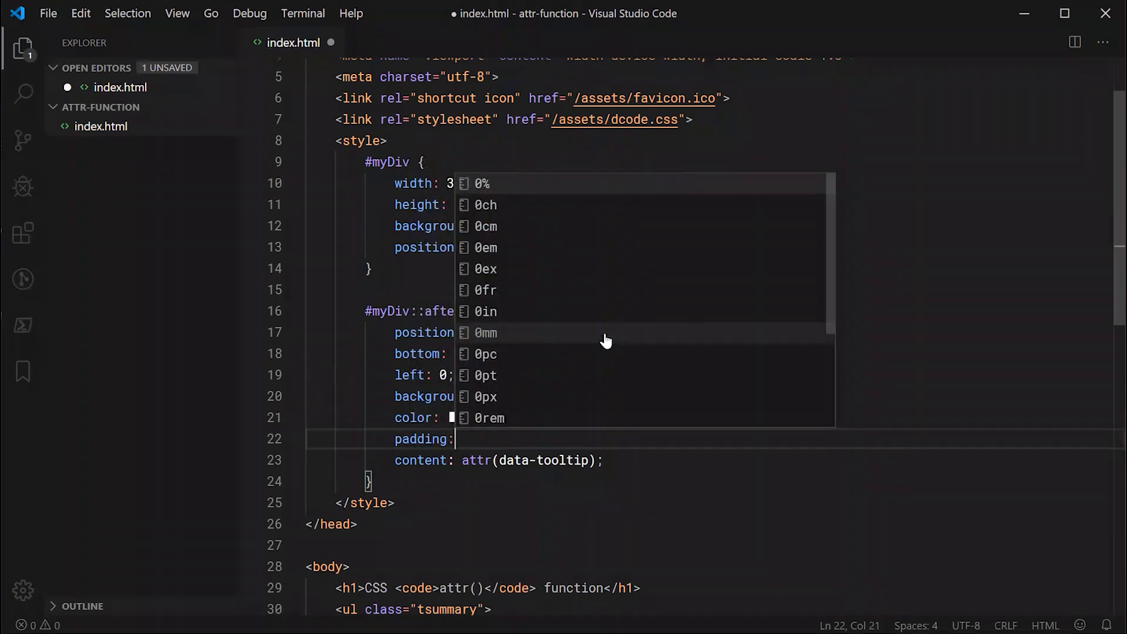
pyautogui.write('5px 15px;')
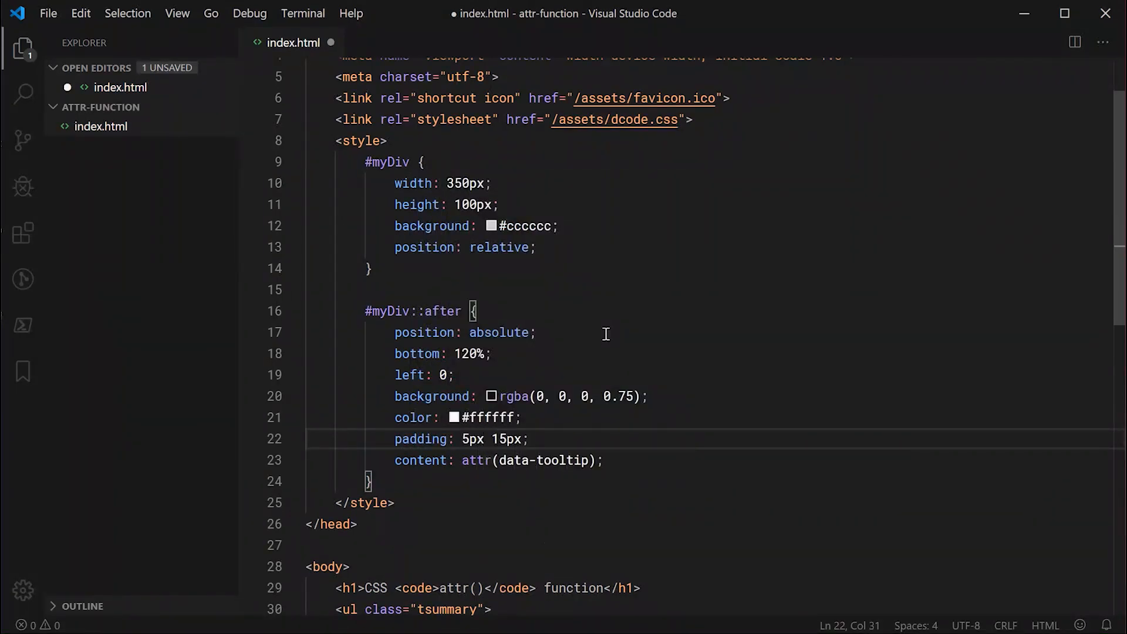
pyautogui.write('bor')
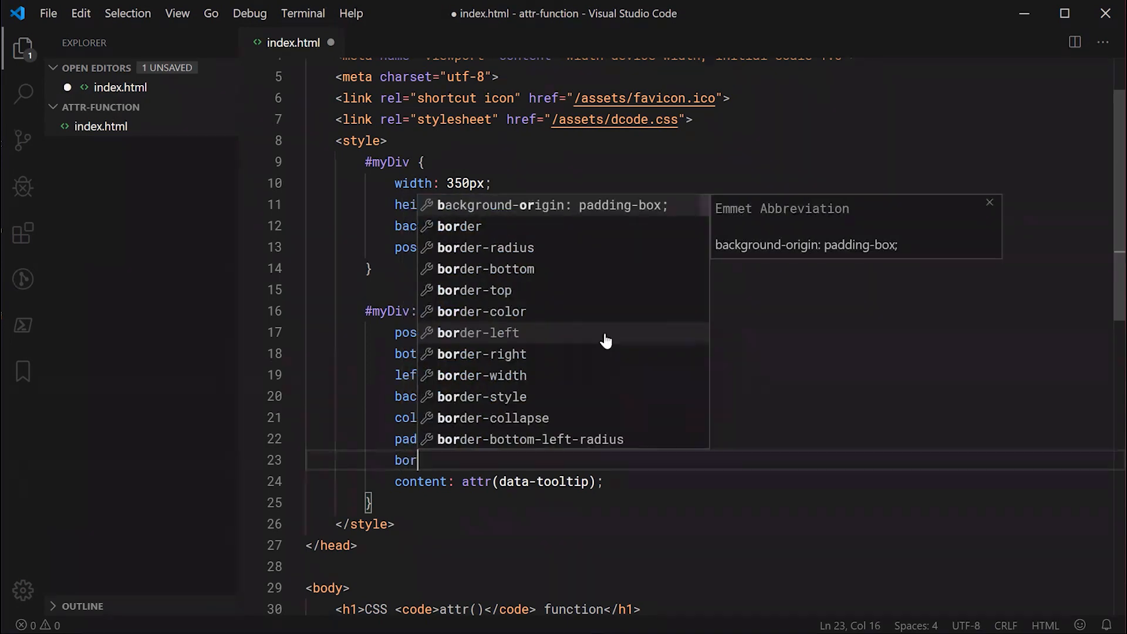
pyautogui.write('border-radius: 20px')
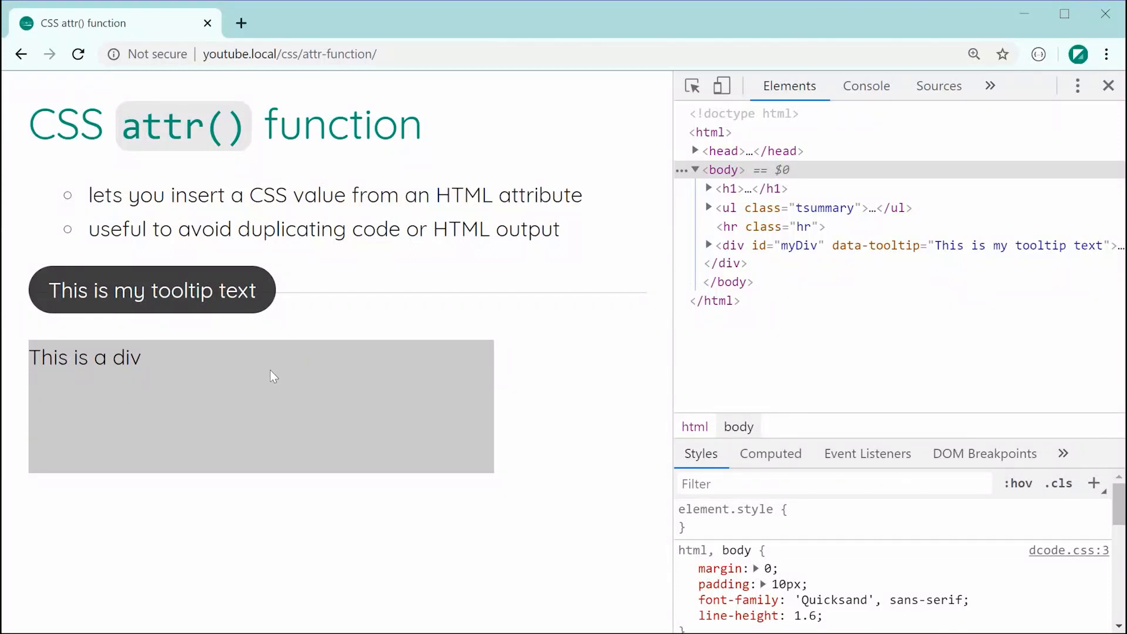
pyautogui.moveTo(68, 319)
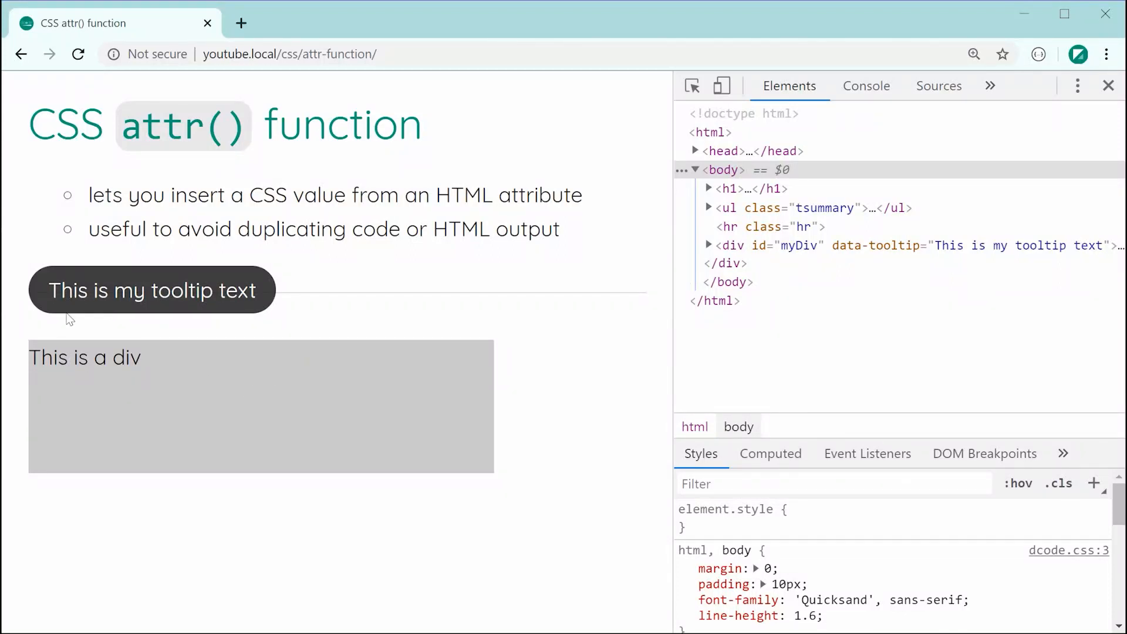
pyautogui.moveTo(227, 340)
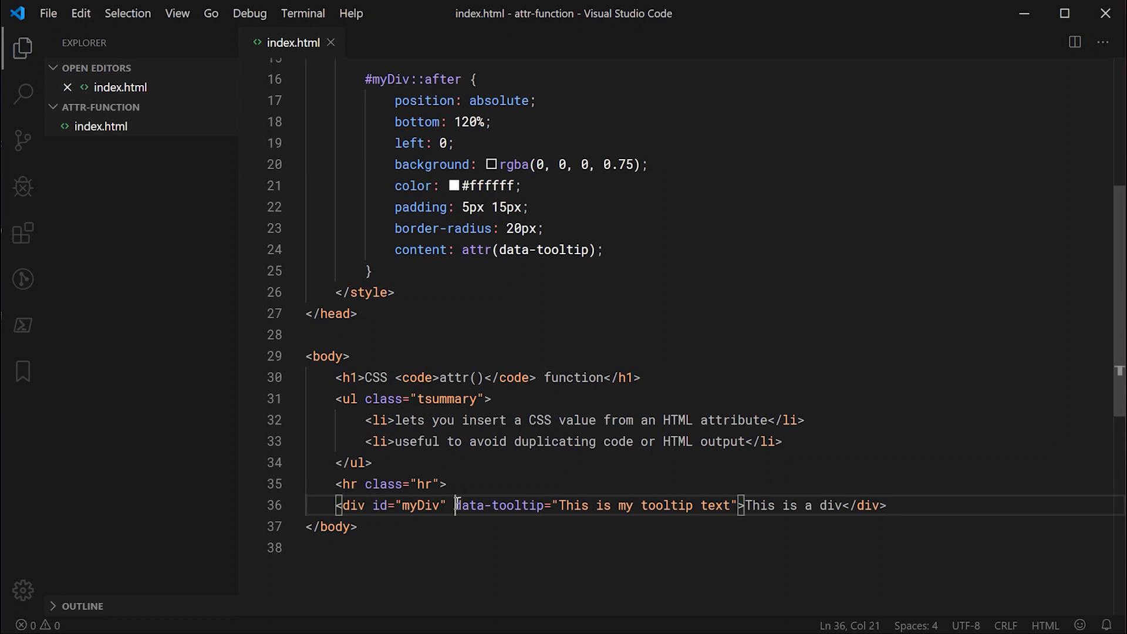
# Step: Highlight the div's data-tooltip attribute as the source of the tooltip text
pyautogui.moveTo(455, 505); pyautogui.dragTo(739, 505)
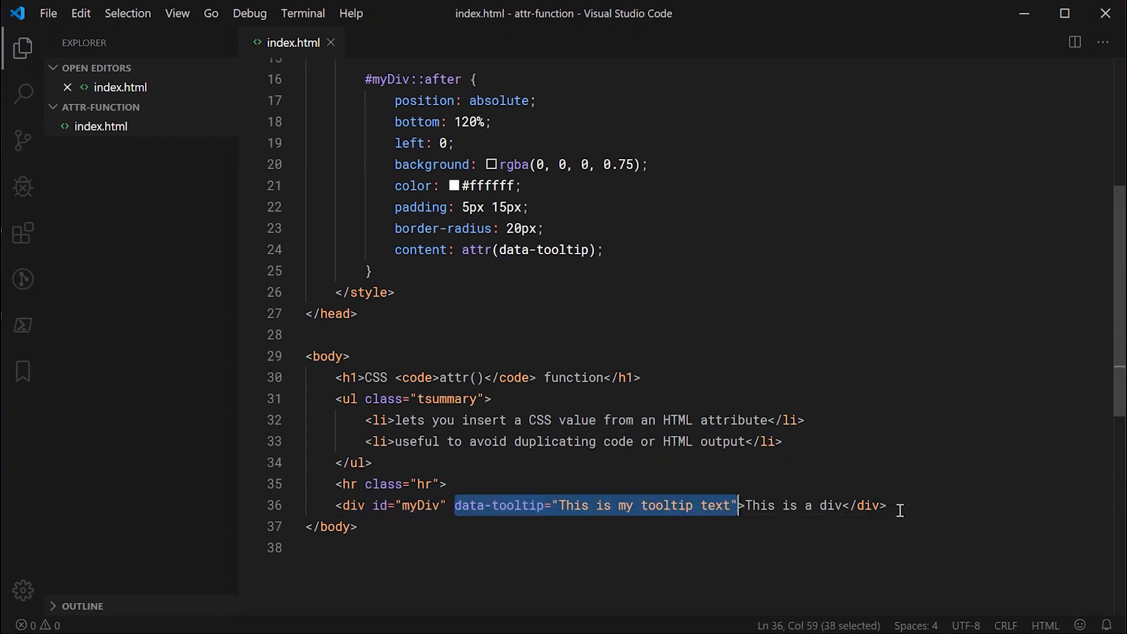